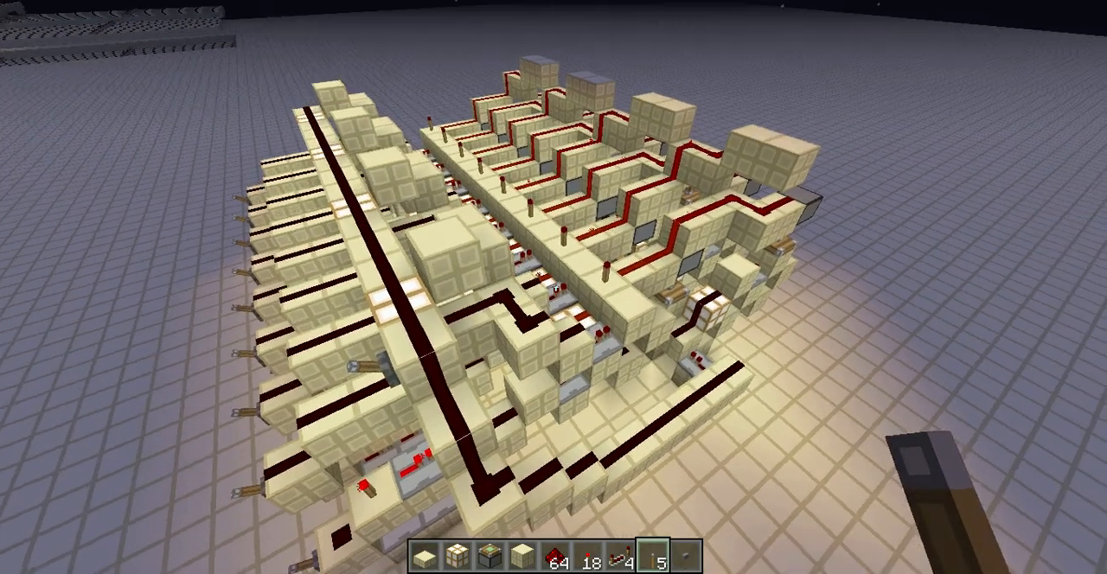
pyautogui.moveTo(554, 287)
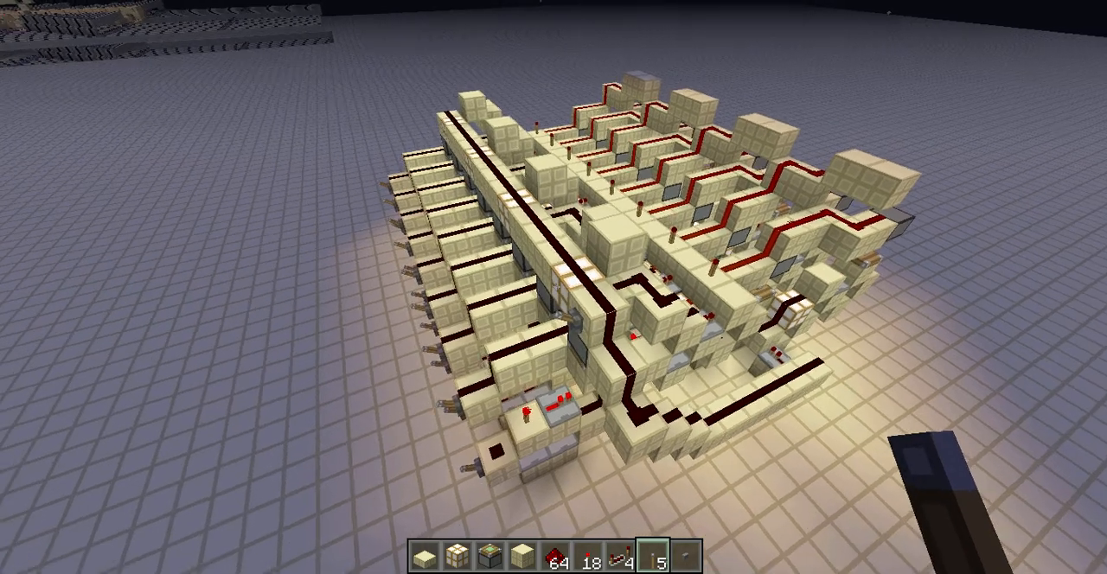
pyautogui.moveTo(553, 287)
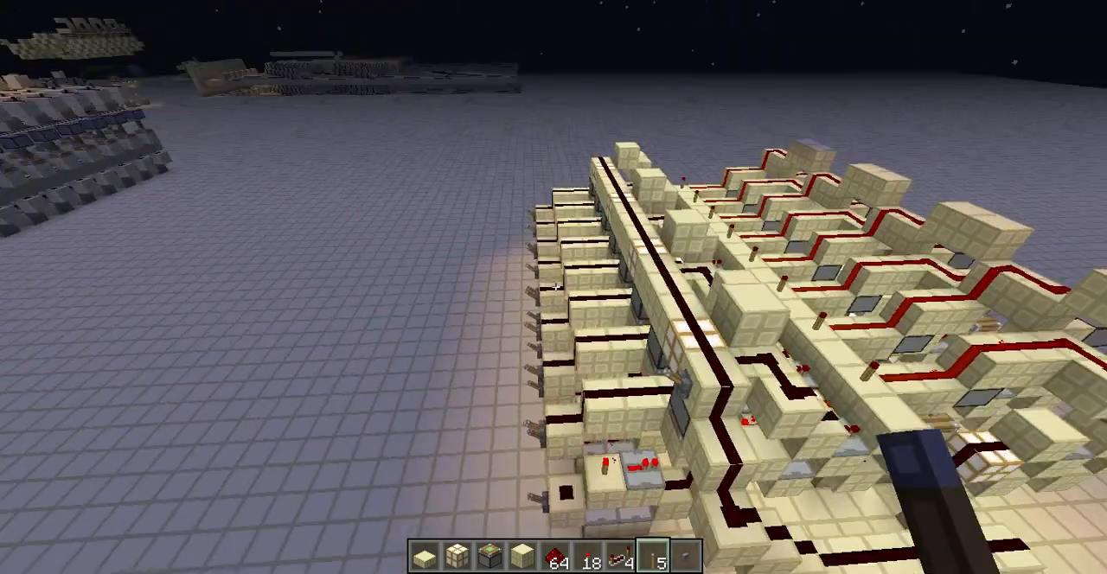
pyautogui.moveTo(554, 287)
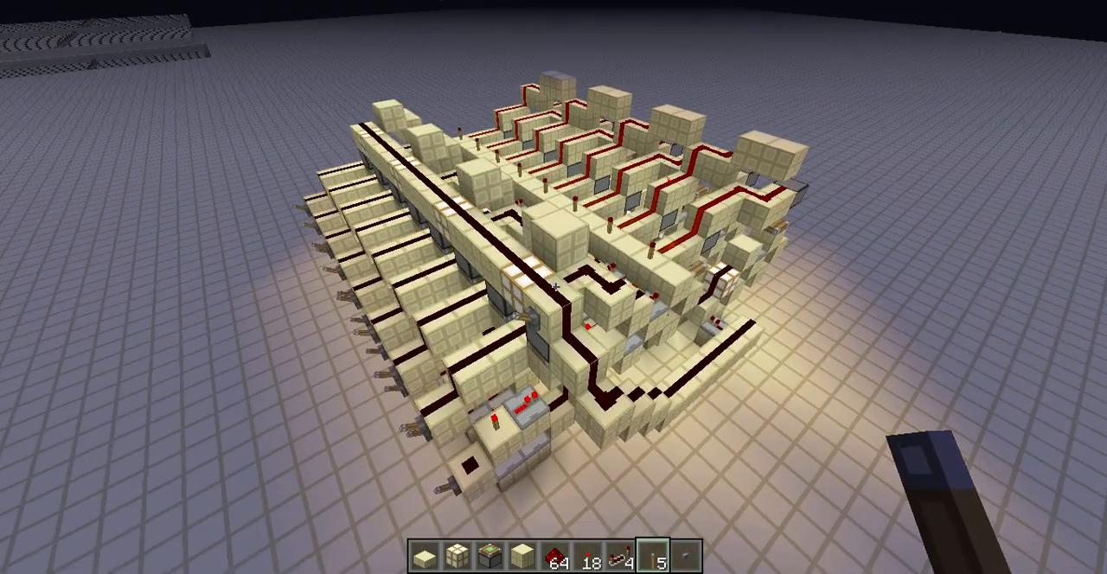
pyautogui.moveTo(554, 288)
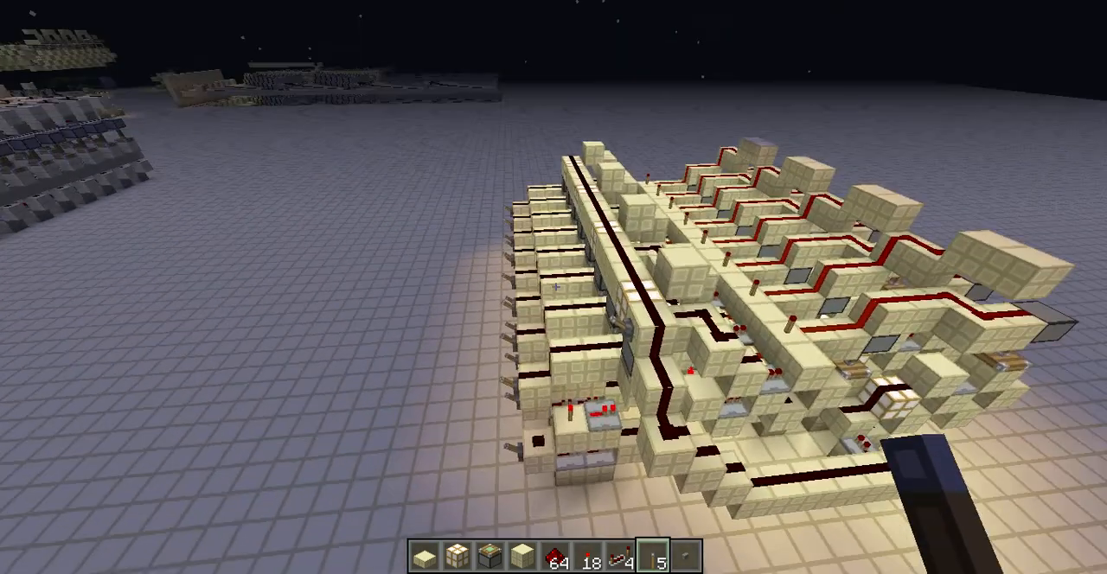
pyautogui.moveTo(554, 287)
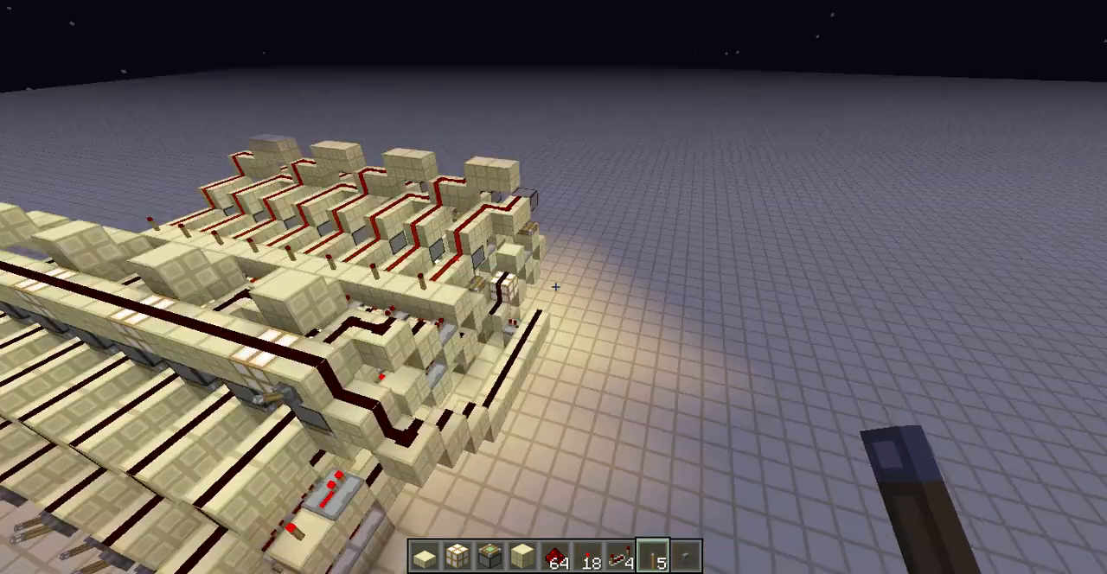
pyautogui.moveTo(555, 287)
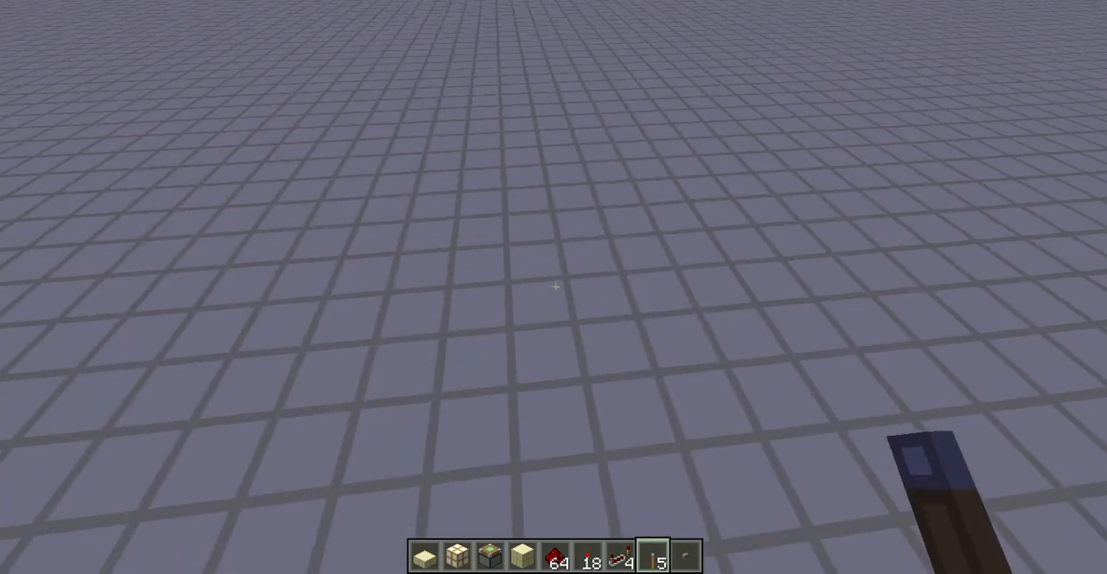
# - Place the first stone block of the new register module on open ground
pyautogui.press('4')
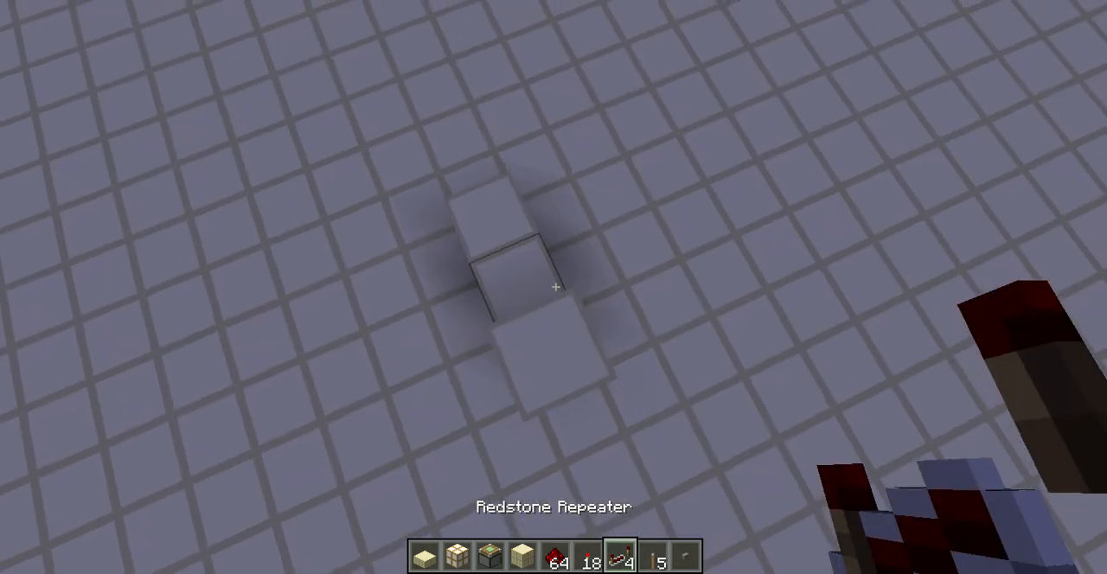
pyautogui.click(554, 288)
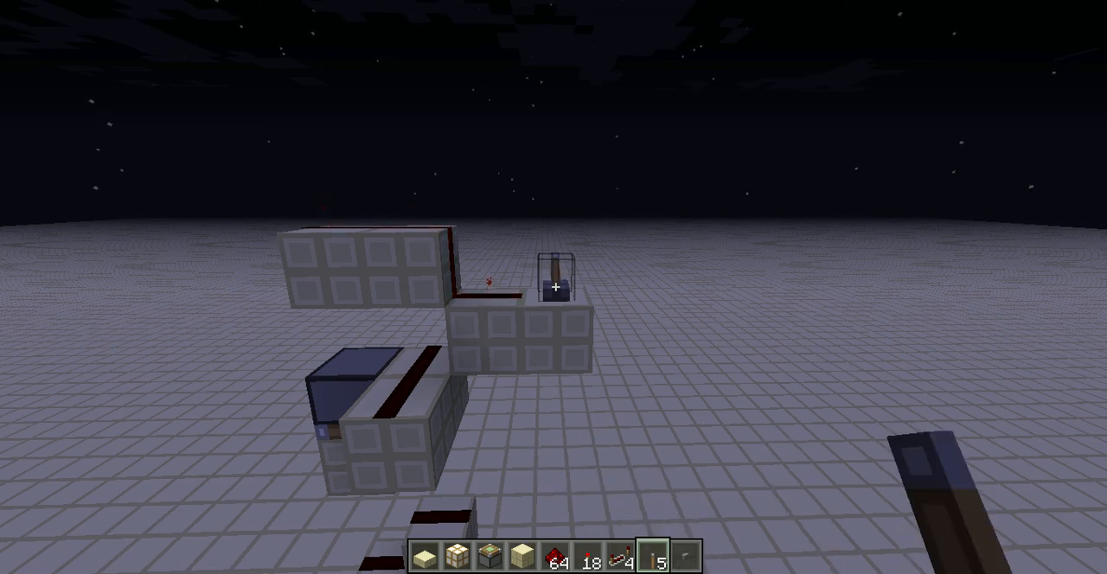
pyautogui.moveTo(554, 289)
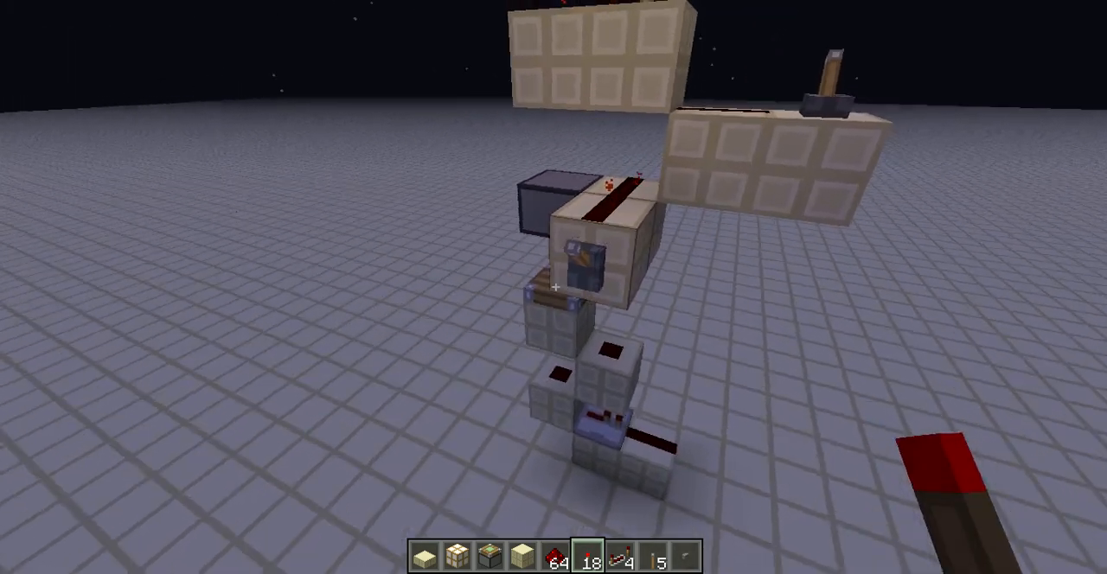
pyautogui.moveTo(553, 287)
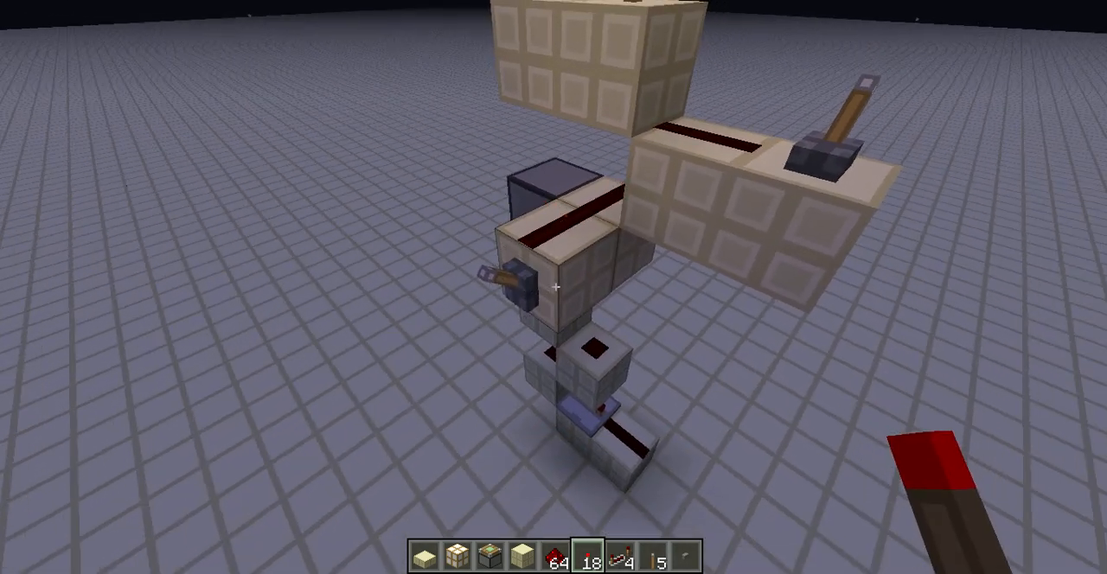
pyautogui.moveTo(554, 285)
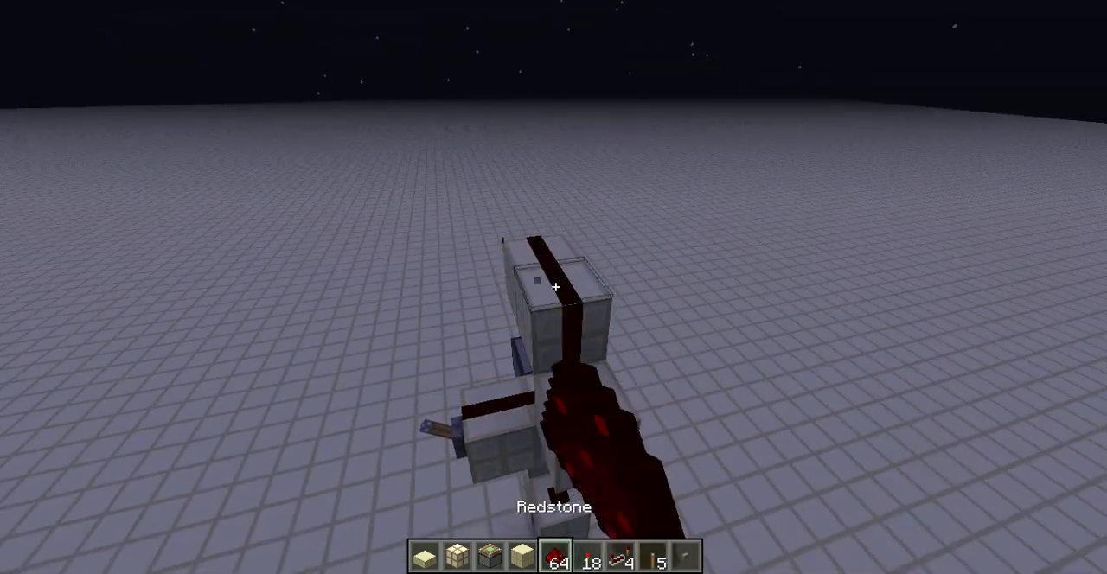
pyautogui.moveTo(555, 287)
pyautogui.write('//')
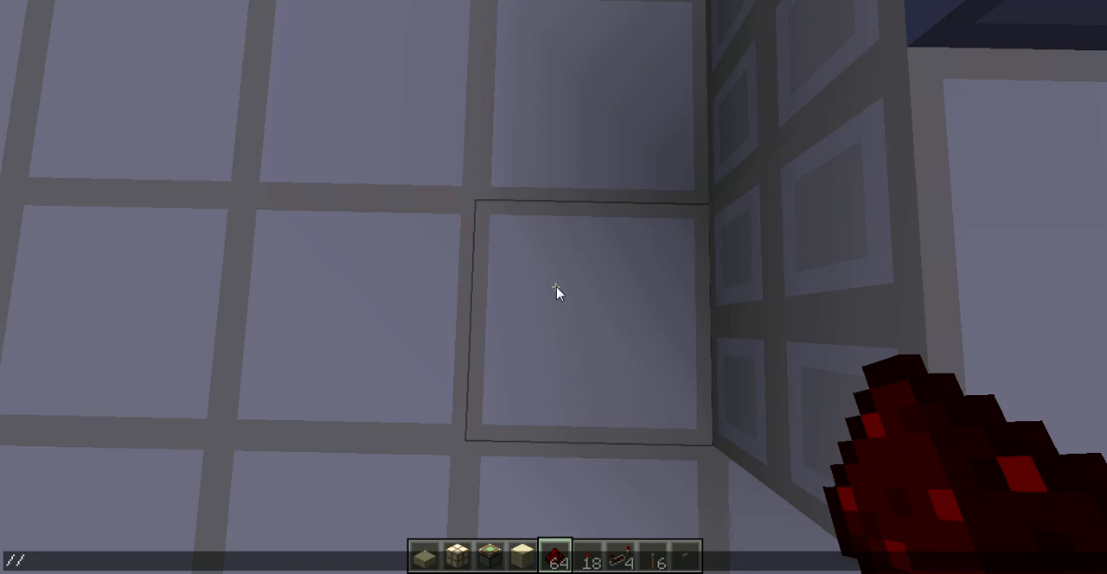
# - Mark the cell corner and run //stack to repeat it along the row
pyautogui.click(555, 292)
pyautogui.write('s')
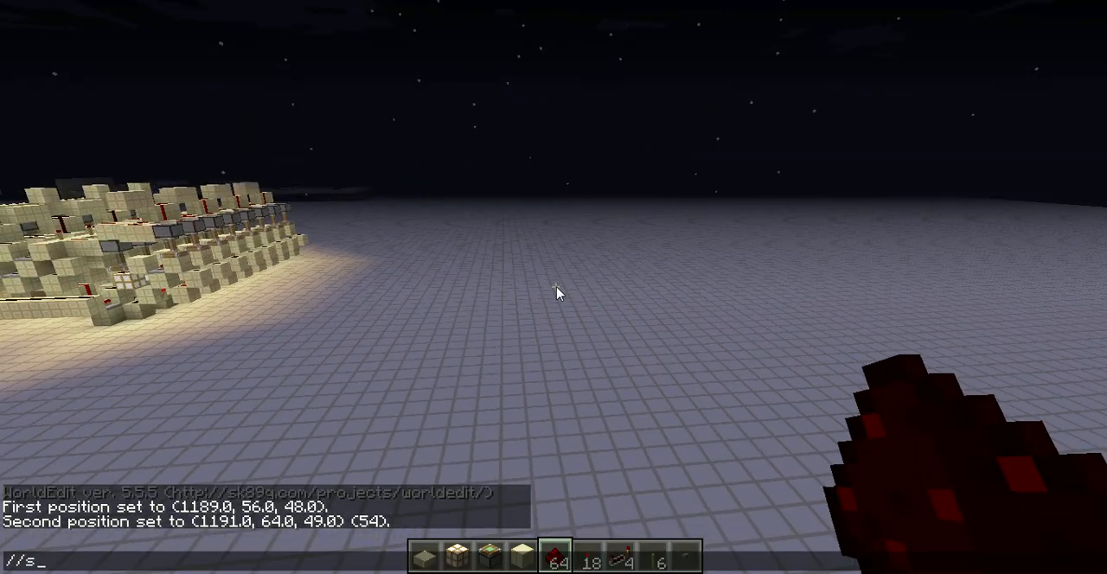
pyautogui.press('Return')
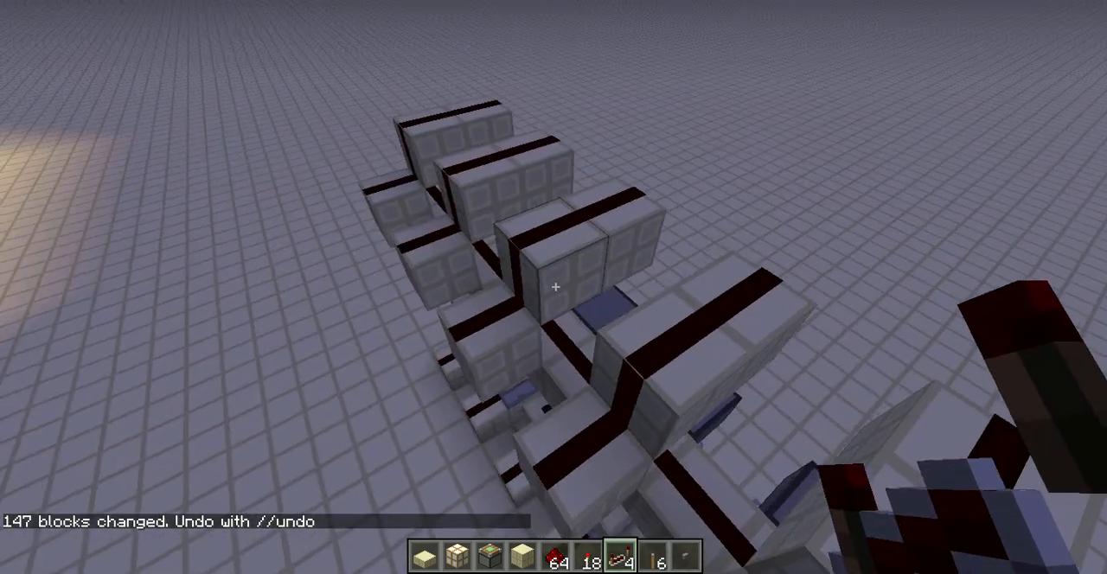
pyautogui.moveTo(554, 287)
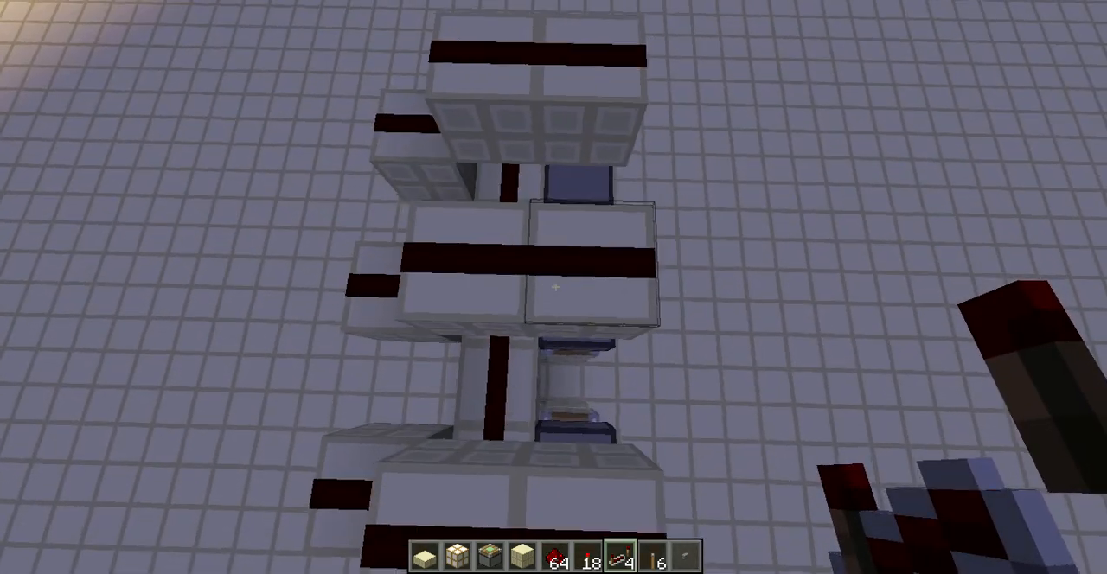
pyautogui.moveTo(554, 288)
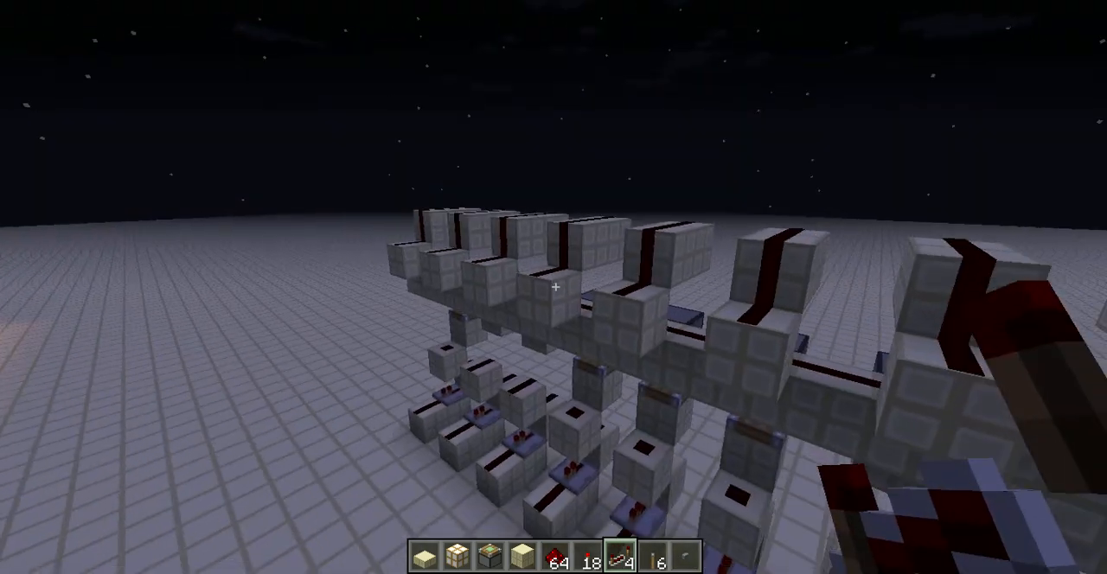
pyautogui.moveTo(553, 287)
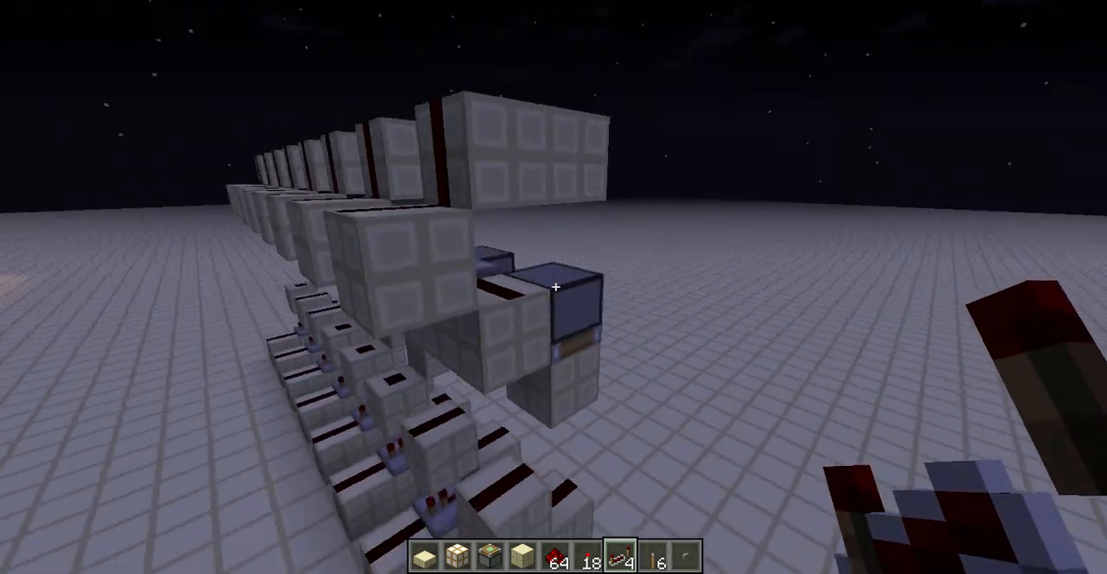
pyautogui.moveTo(554, 287)
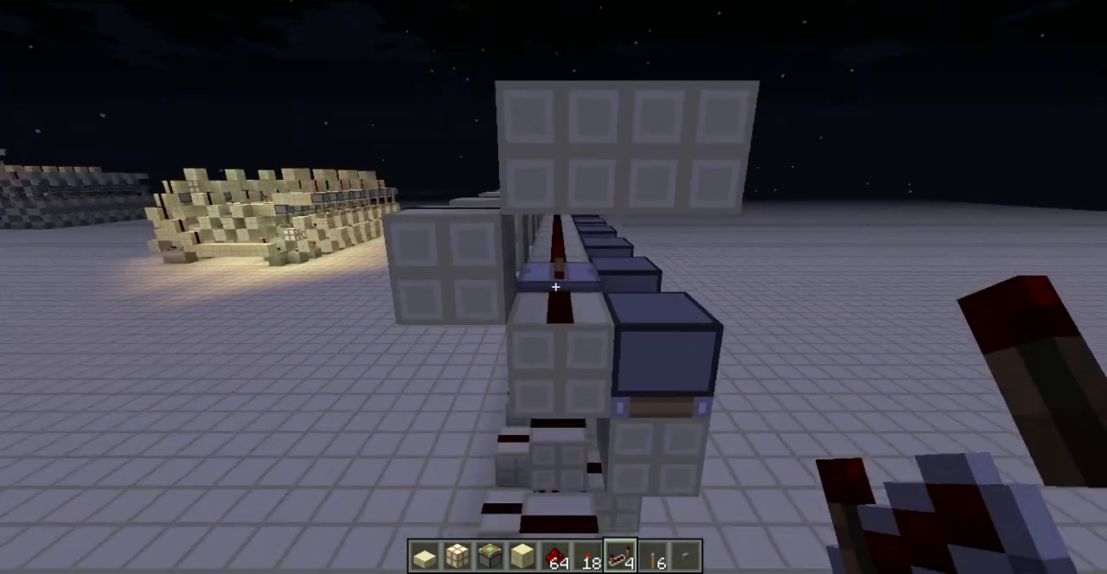
pyautogui.moveTo(554, 288)
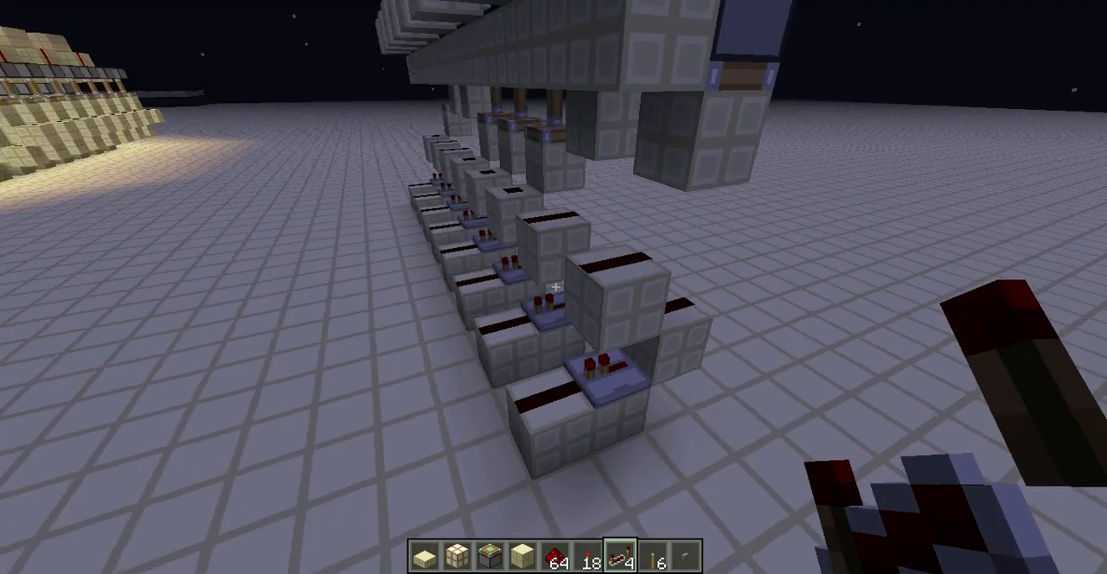
pyautogui.moveTo(555, 288)
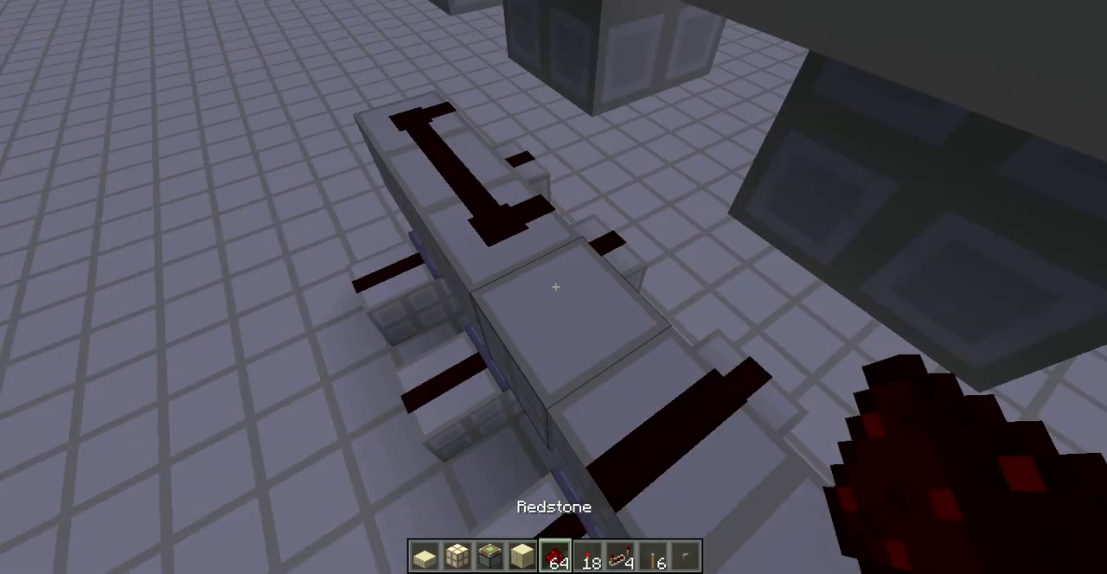
pyautogui.moveTo(553, 288)
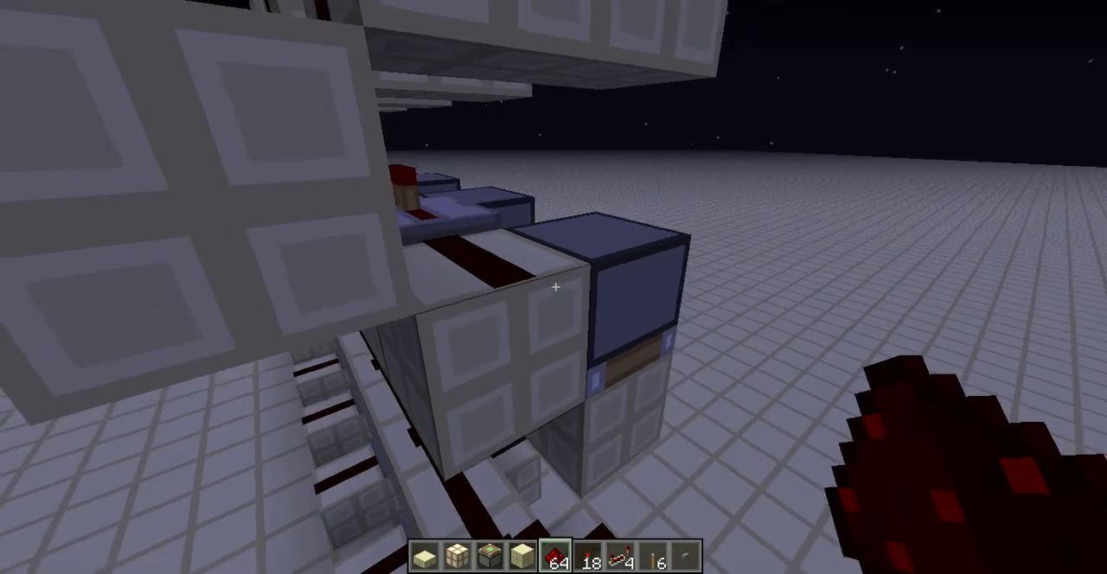
pyautogui.moveTo(555, 287)
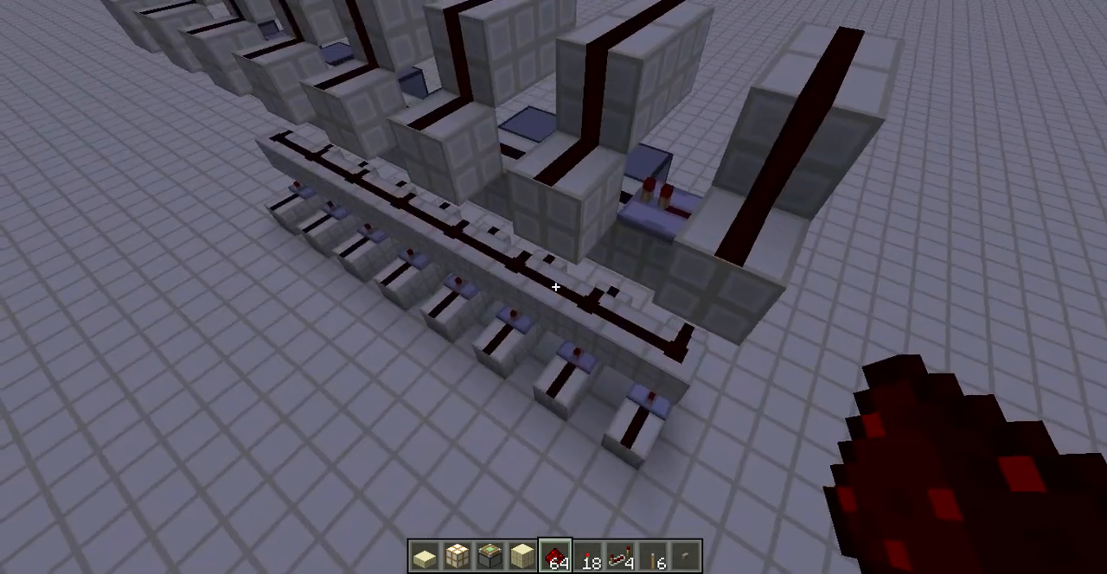
pyautogui.moveTo(553, 287)
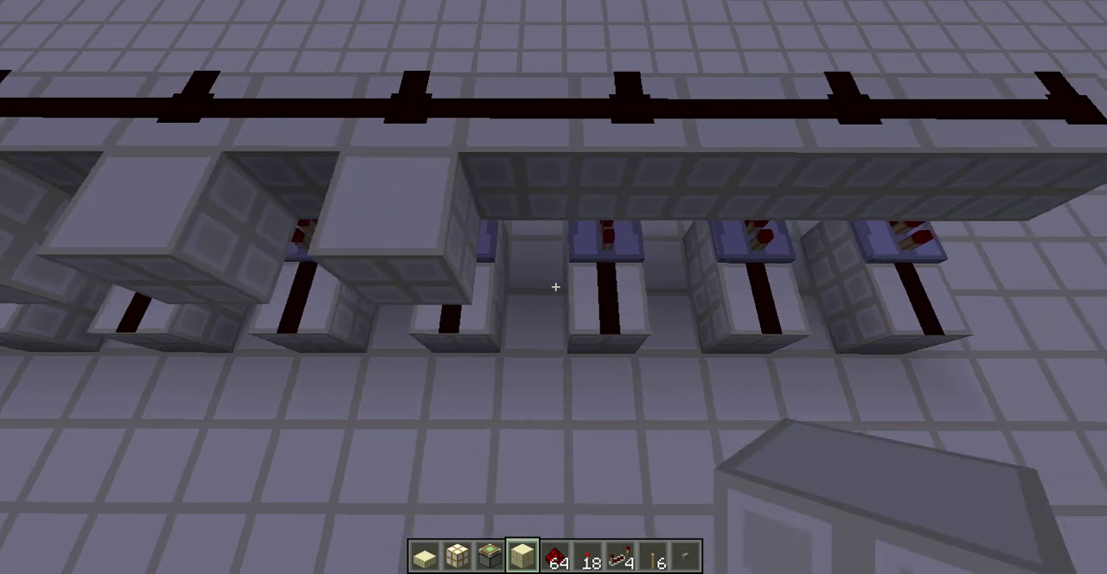
pyautogui.moveTo(553, 285)
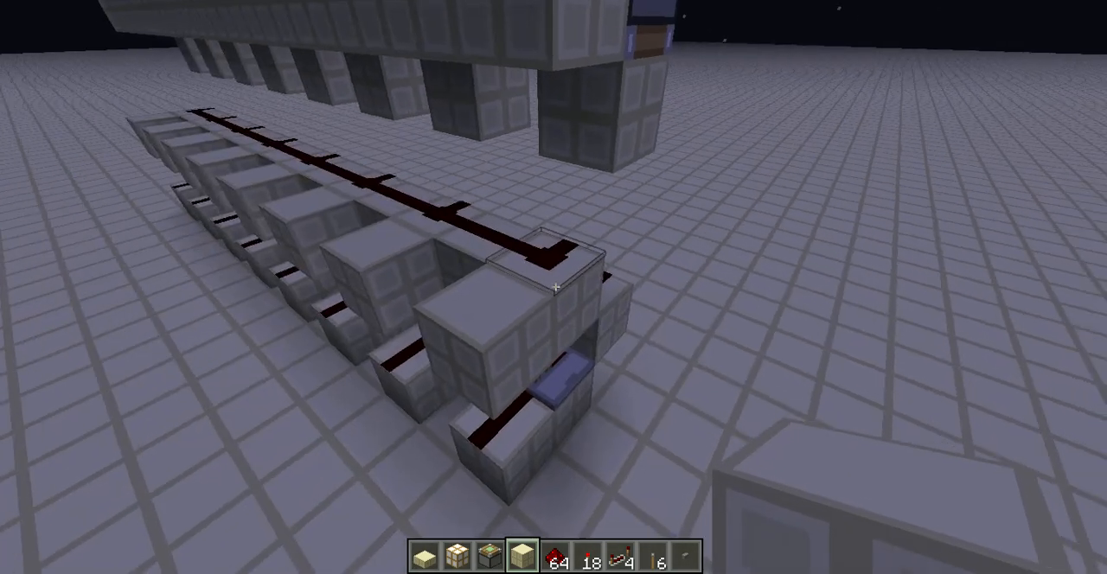
pyautogui.moveTo(557, 294)
pyautogui.write('//stack')
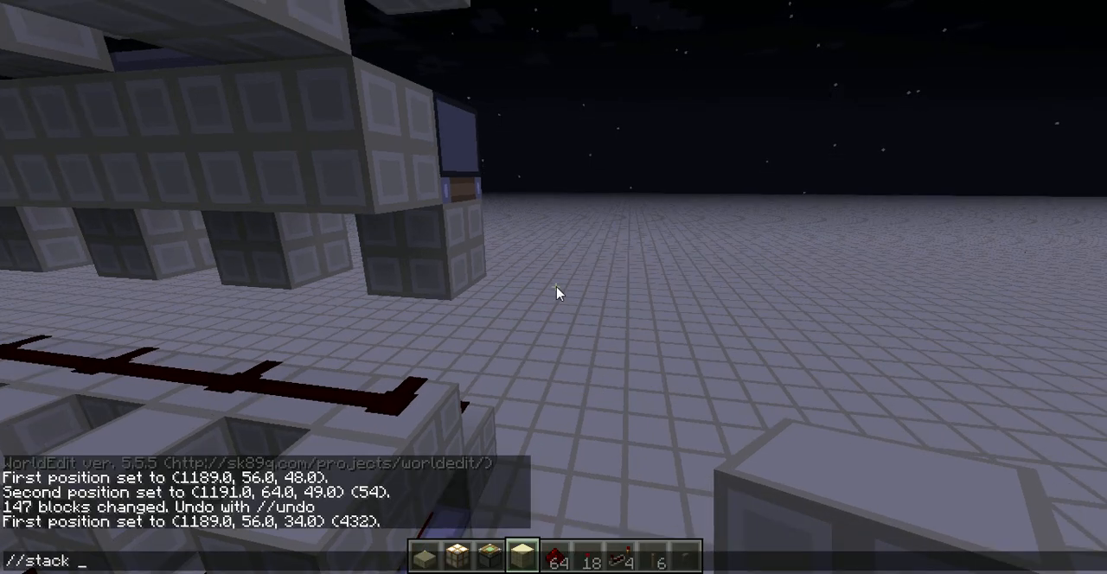
# - Run //stack 3 upward to duplicate the register byte into more rows
pyautogui.write('3')
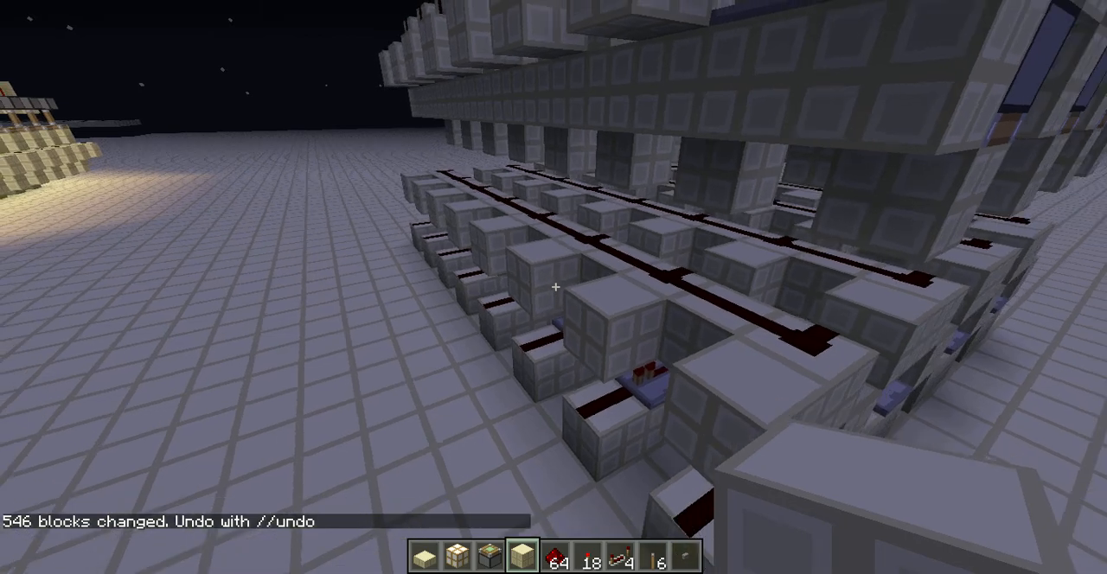
pyautogui.moveTo(556, 287)
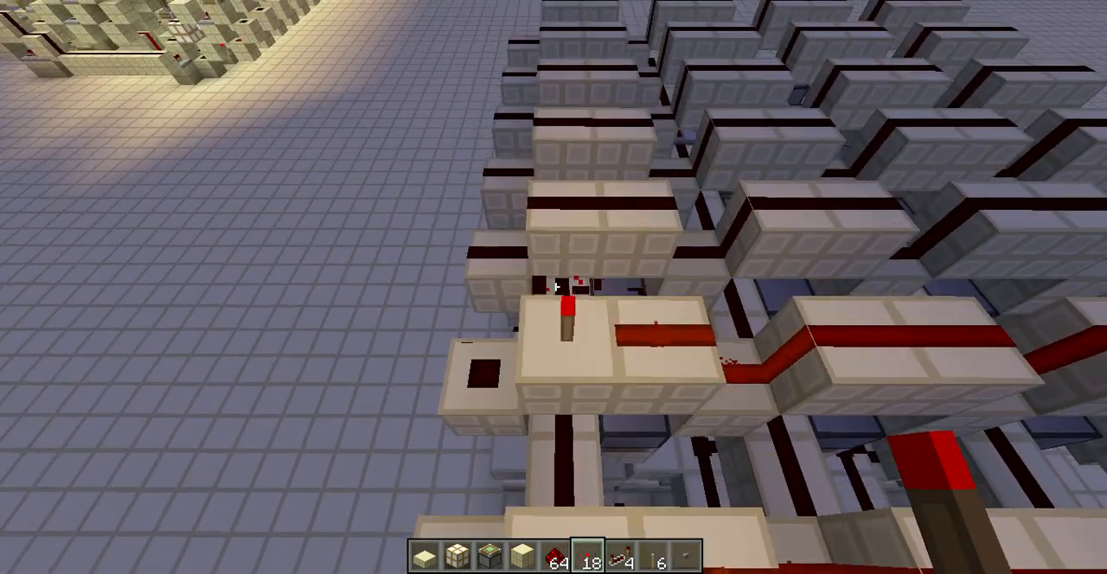
pyautogui.moveTo(553, 285)
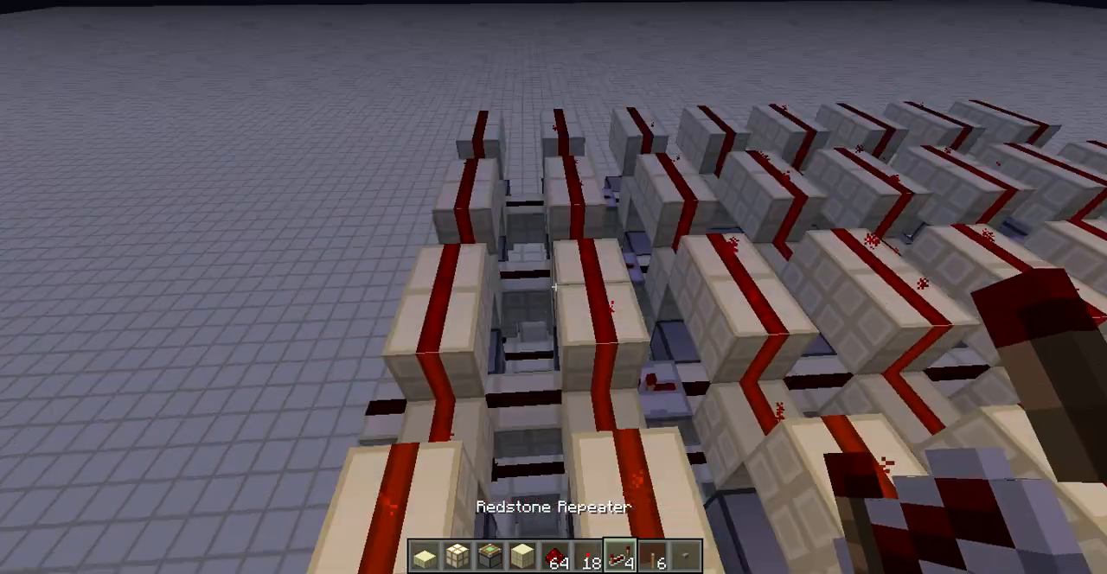
pyautogui.moveTo(554, 288)
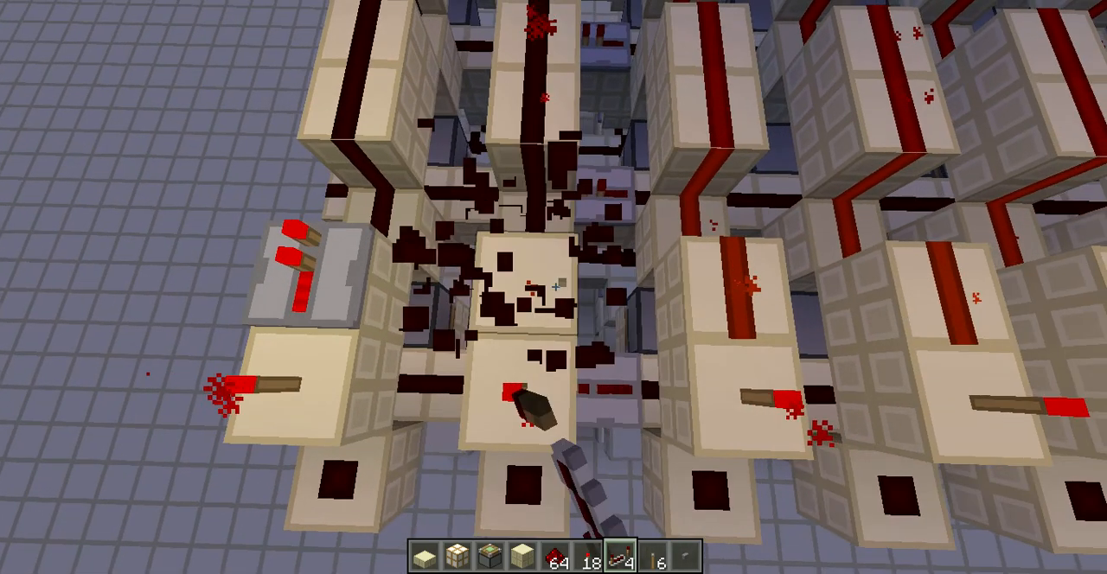
pyautogui.moveTo(554, 288)
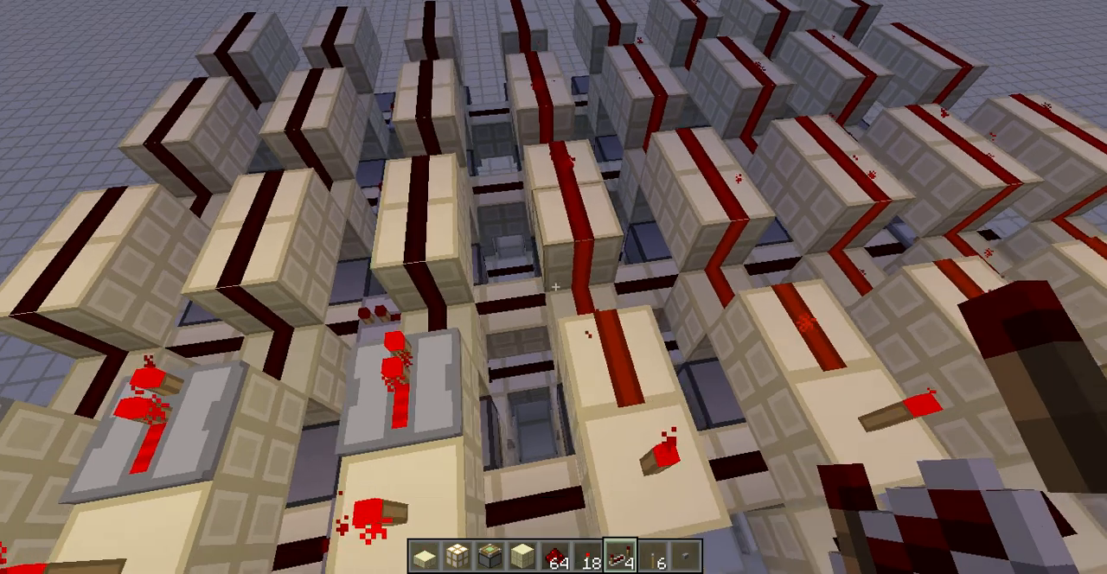
pyautogui.moveTo(554, 287)
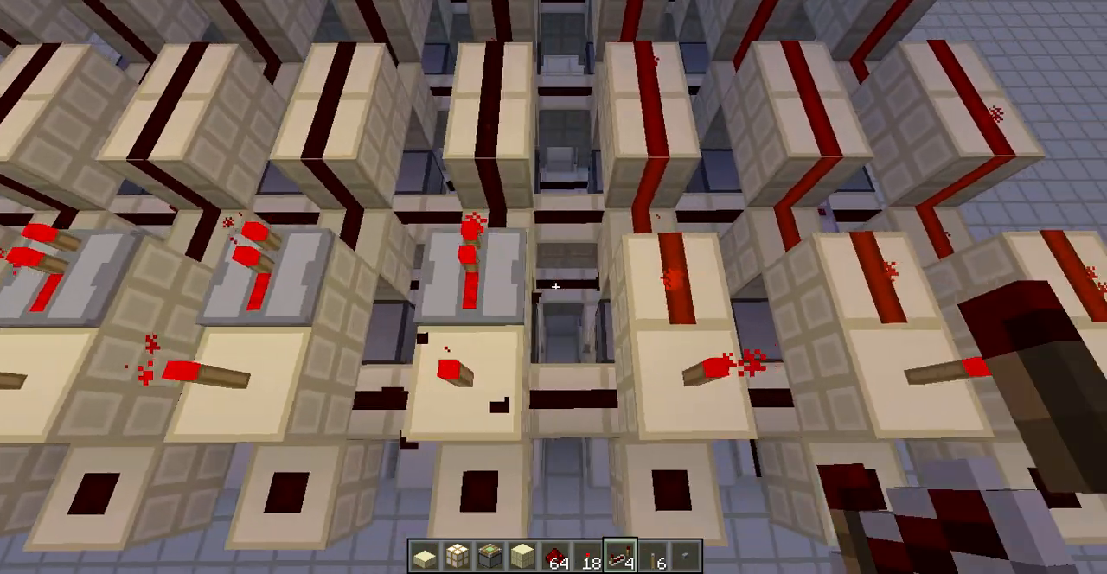
pyautogui.moveTo(555, 285)
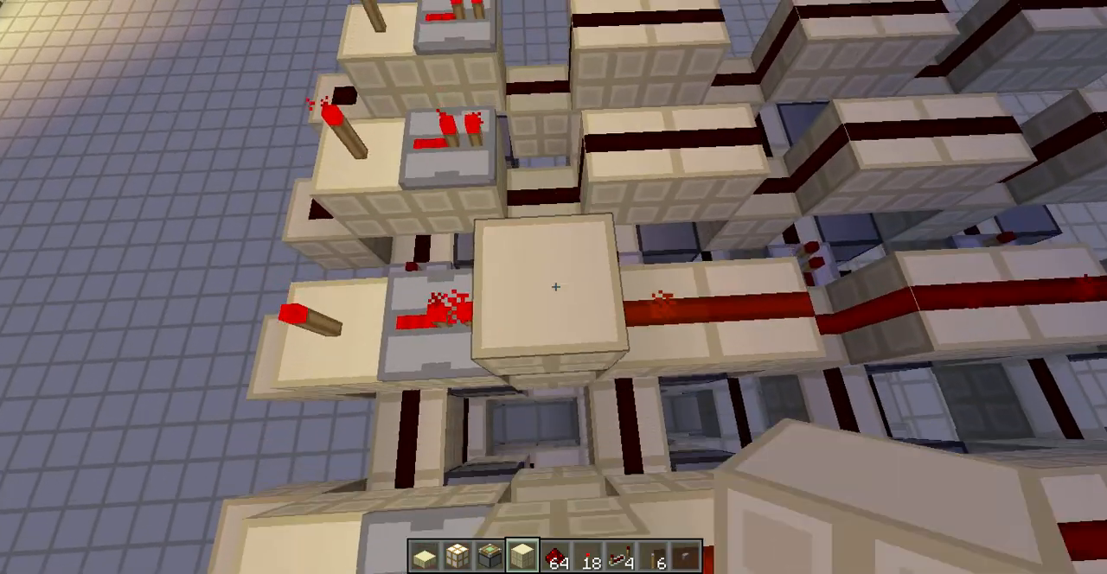
pyautogui.moveTo(554, 285)
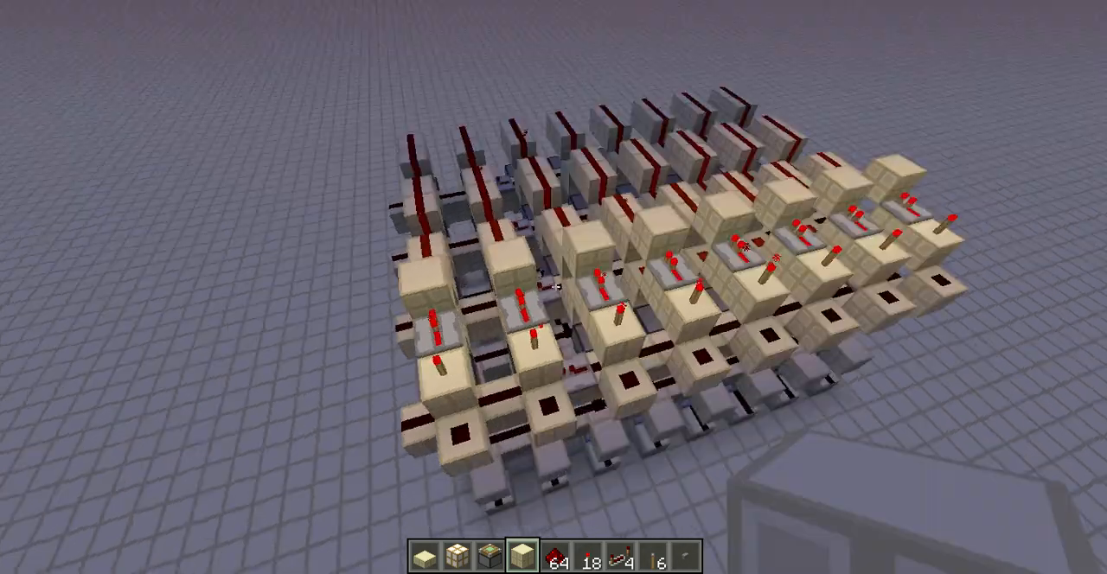
pyautogui.moveTo(555, 287)
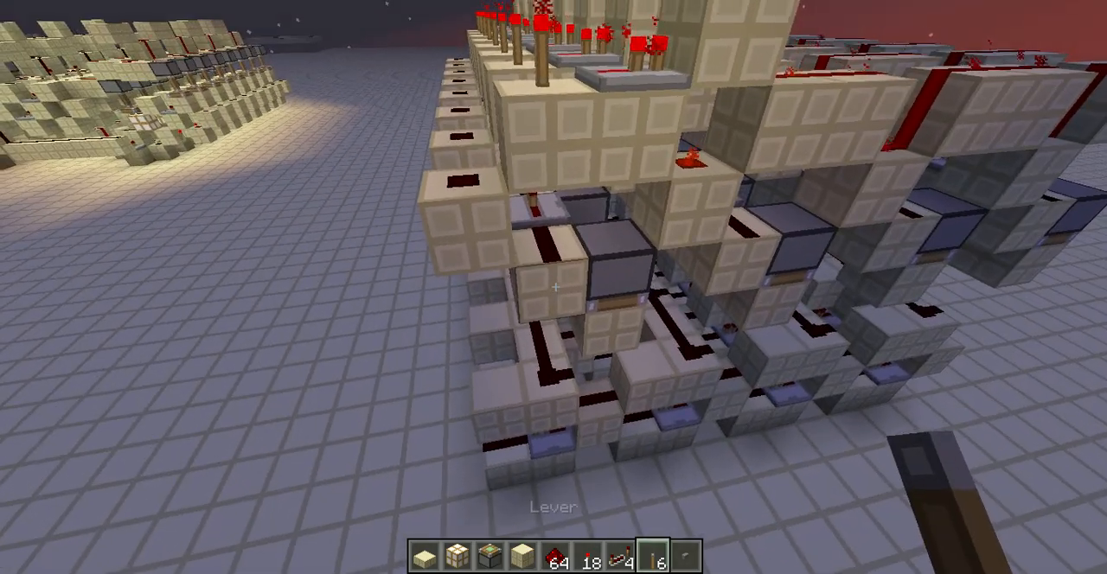
pyautogui.moveTo(554, 288)
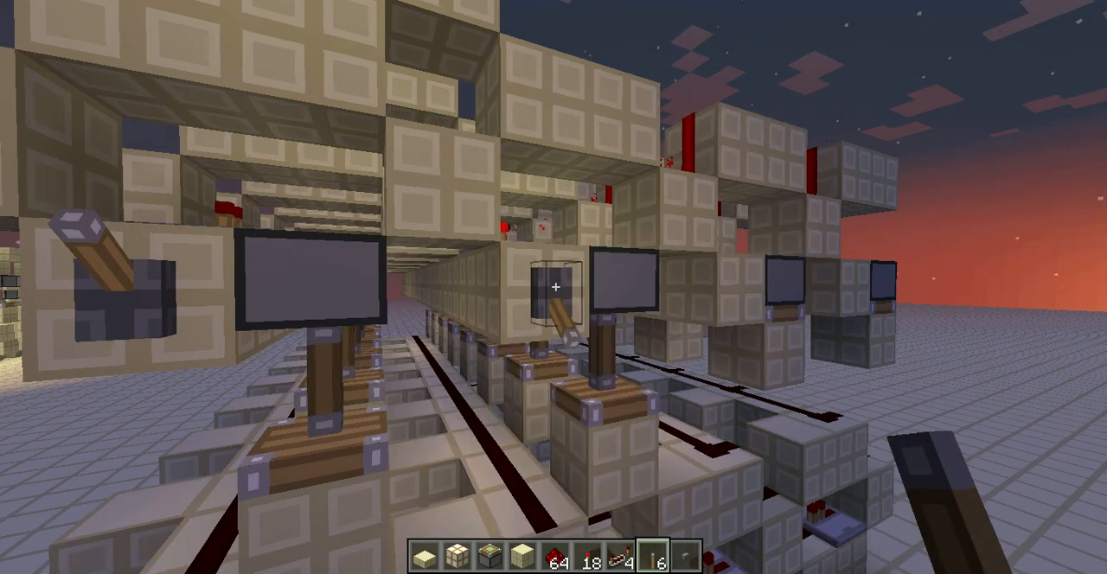
pyautogui.moveTo(556, 287)
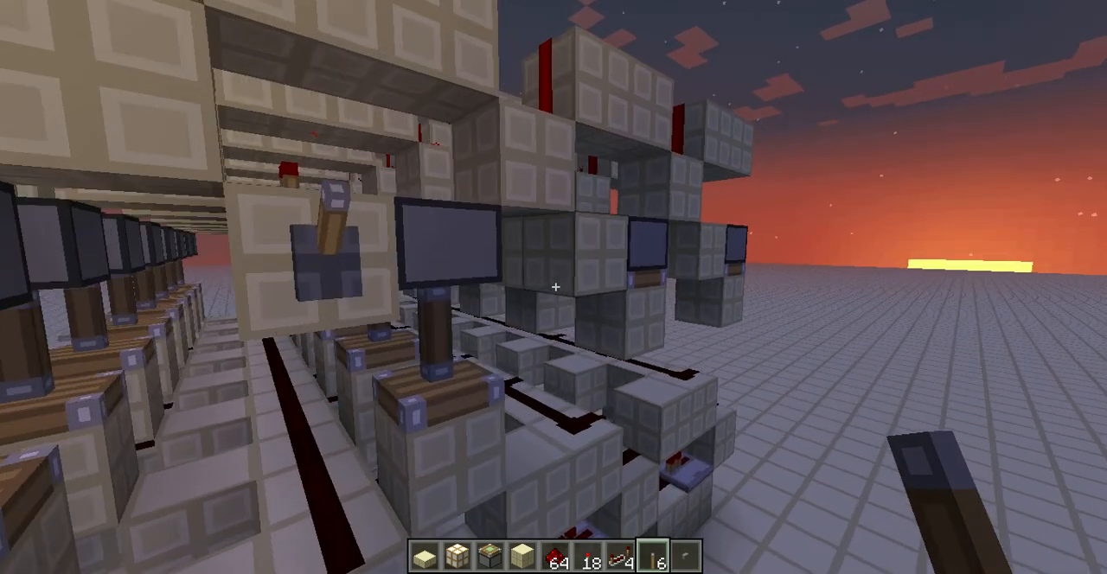
pyautogui.moveTo(556, 287)
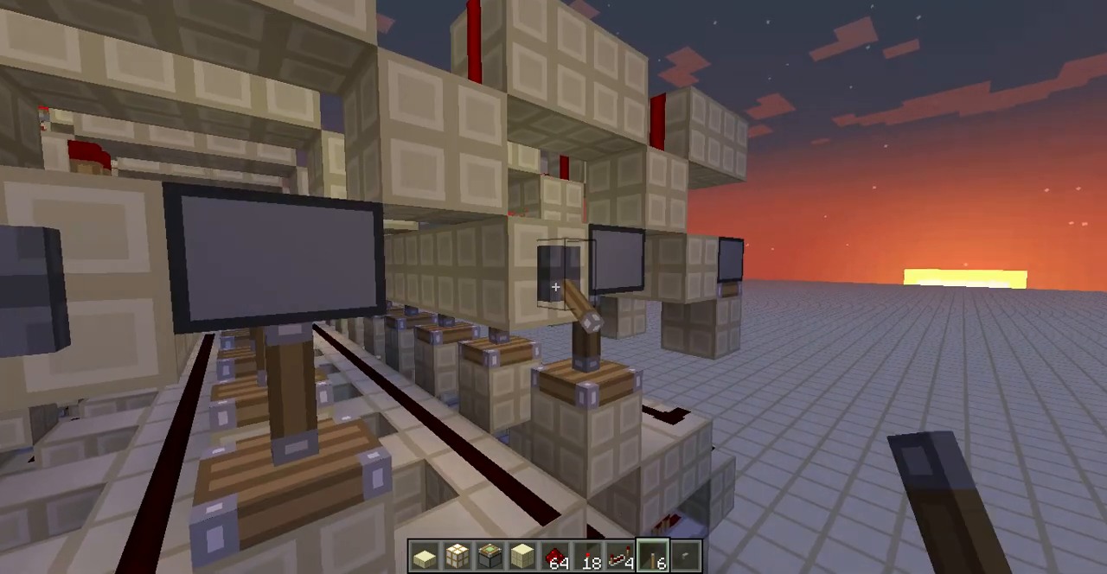
pyautogui.moveTo(554, 287)
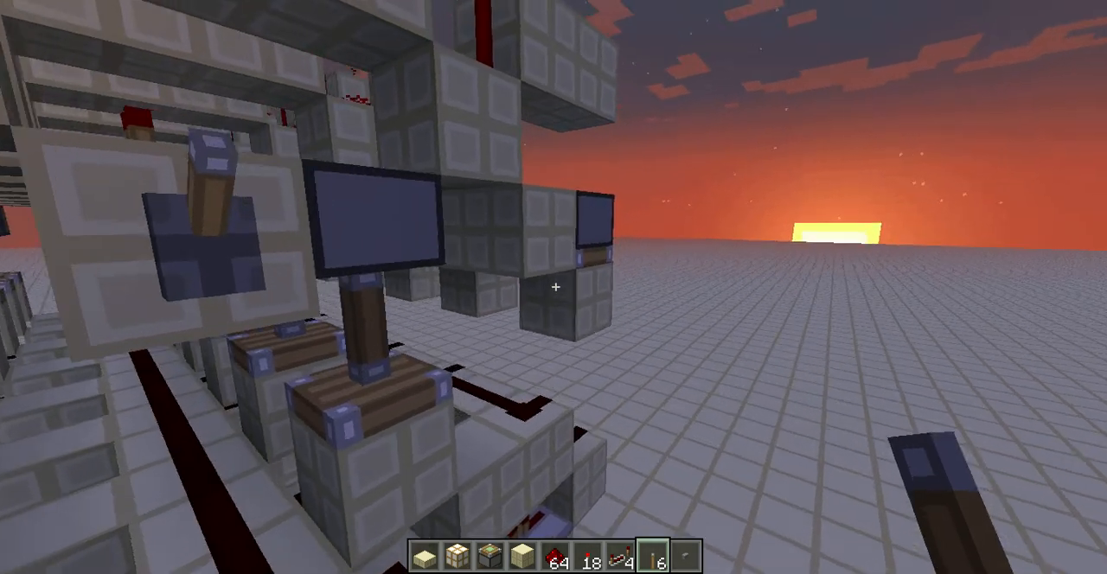
pyautogui.moveTo(554, 287)
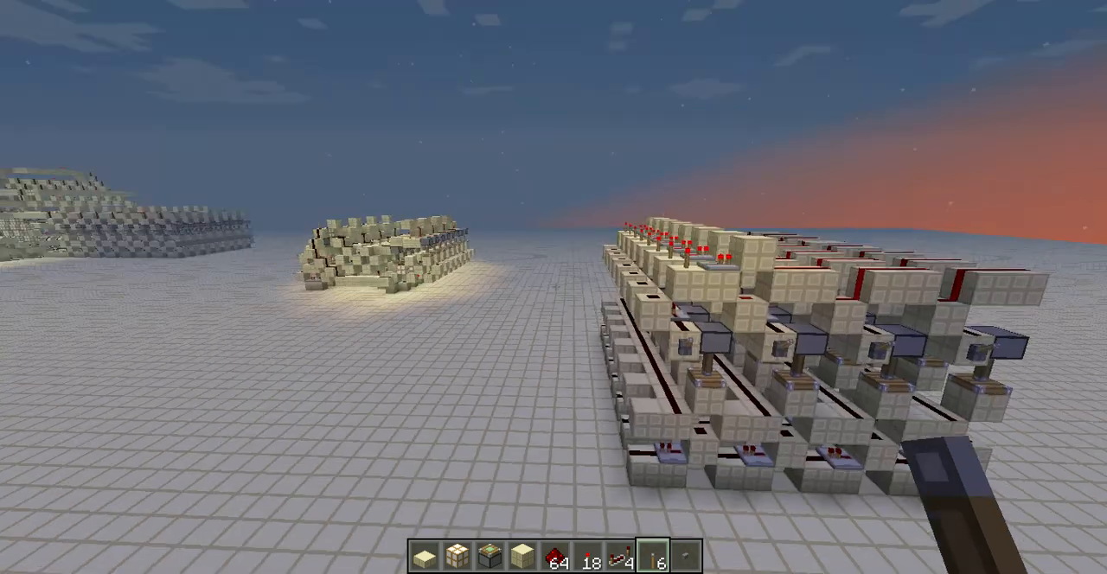
pyautogui.moveTo(553, 287)
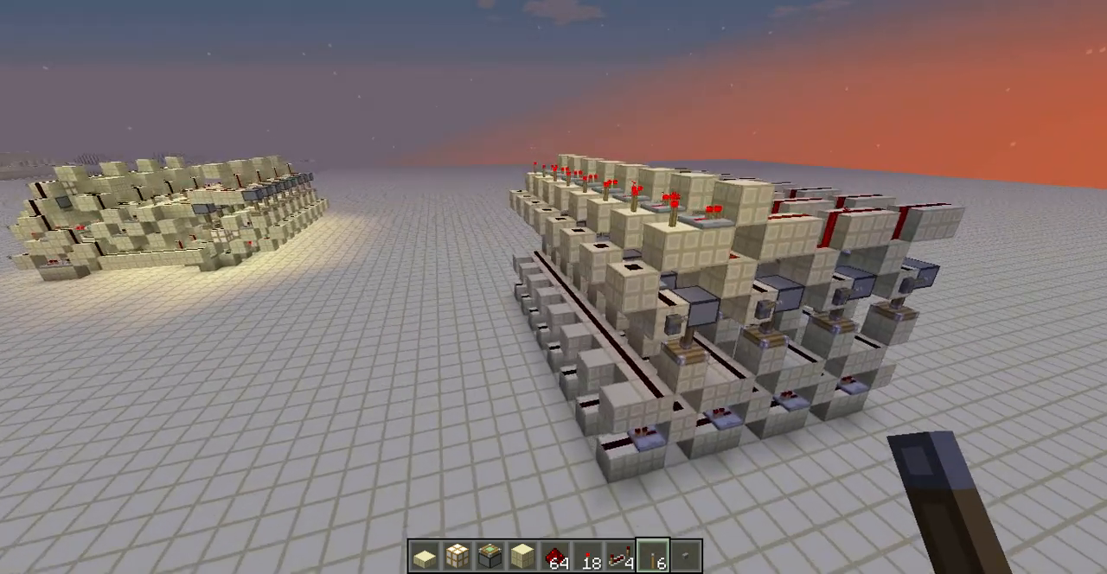
pyautogui.moveTo(554, 288)
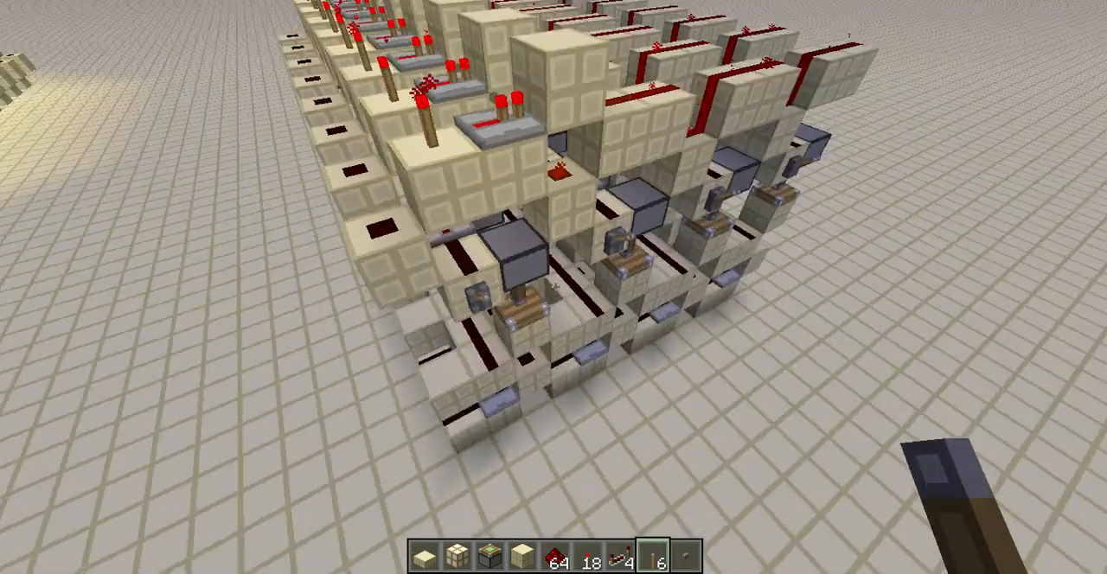
pyautogui.moveTo(554, 287)
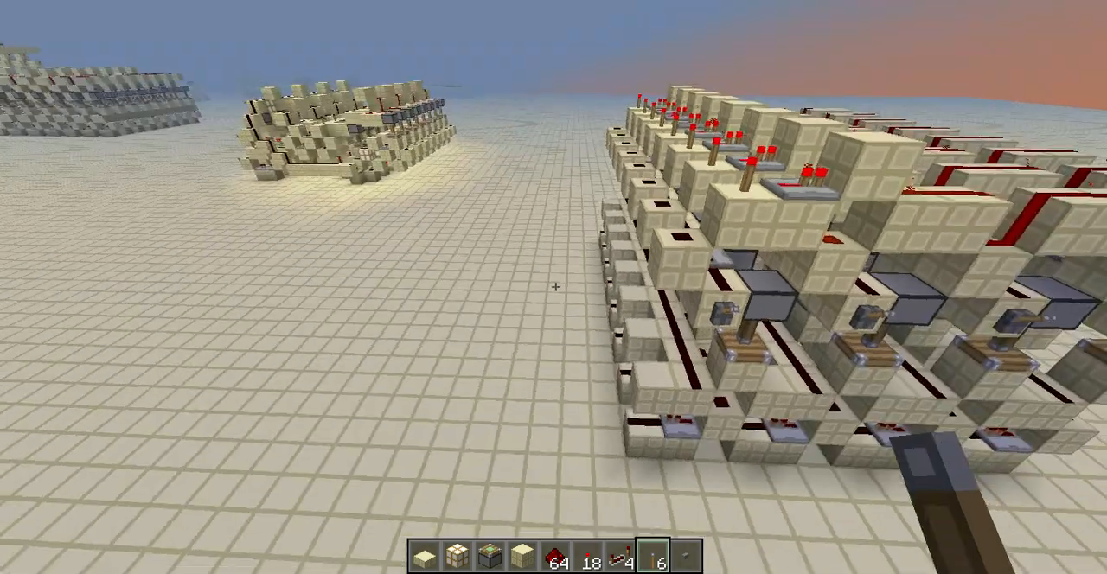
pyautogui.moveTo(554, 287)
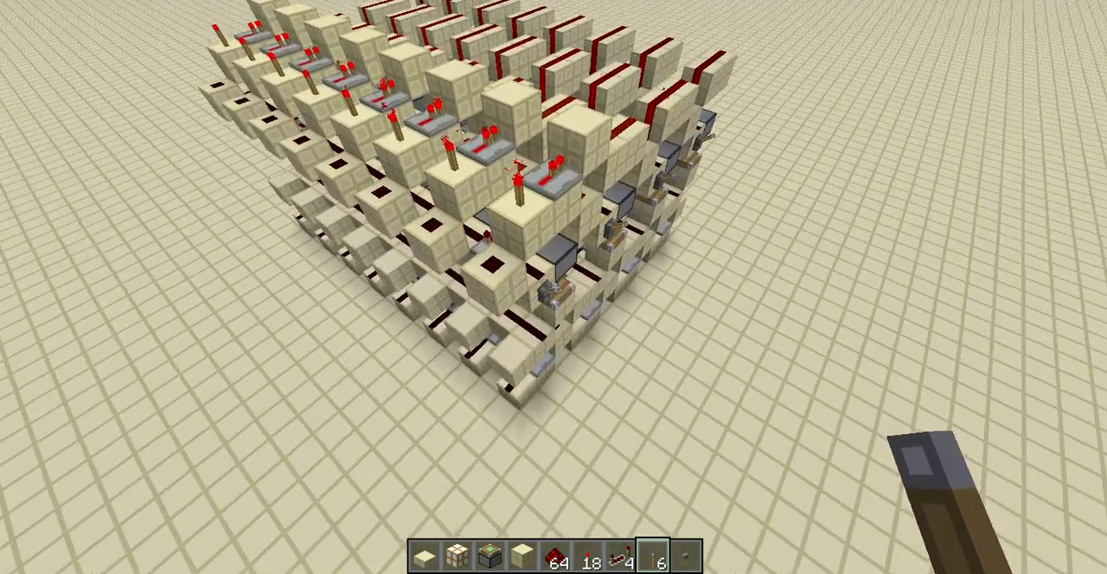
pyautogui.moveTo(554, 288)
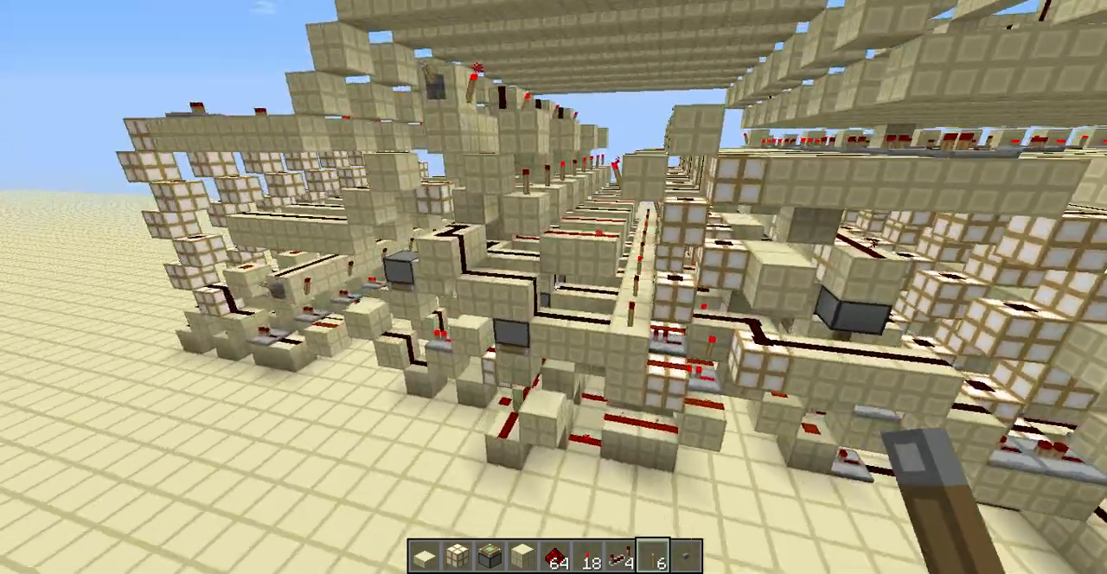
pyautogui.moveTo(553, 287)
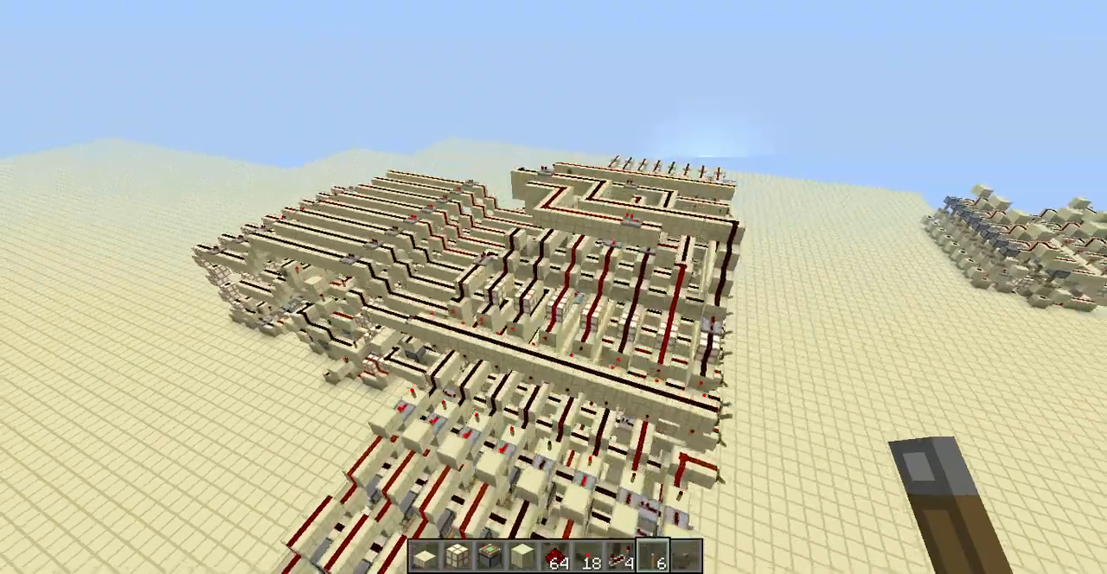
pyautogui.moveTo(553, 260)
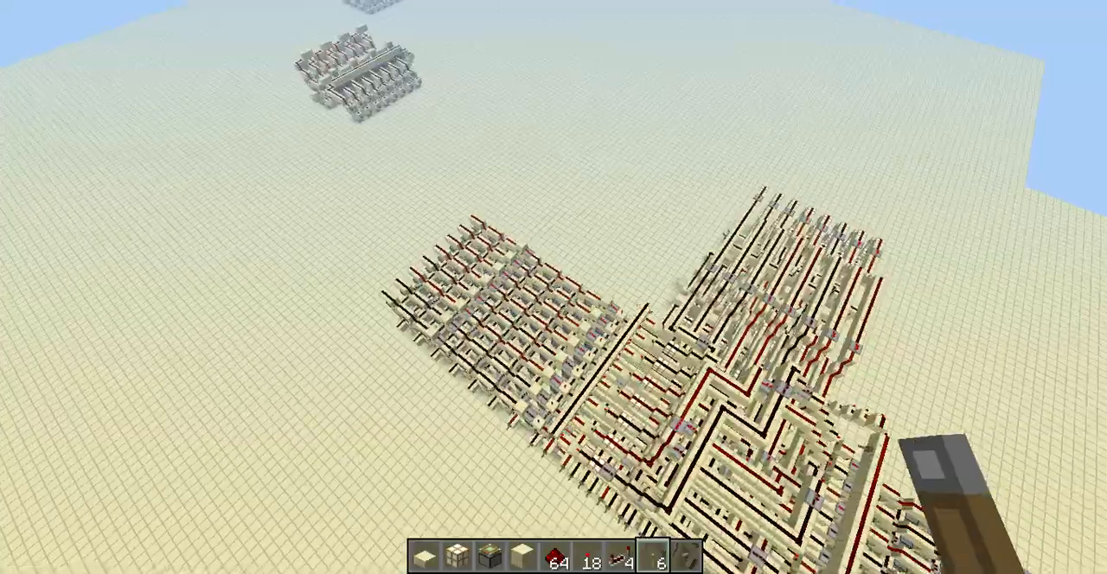
pyautogui.moveTo(554, 287)
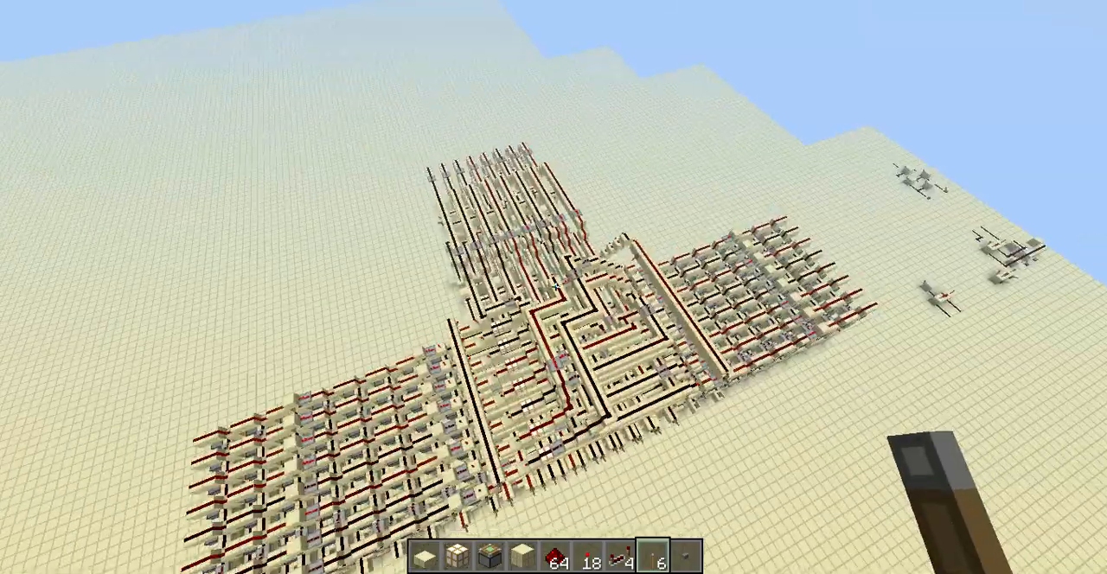
pyautogui.moveTo(553, 287)
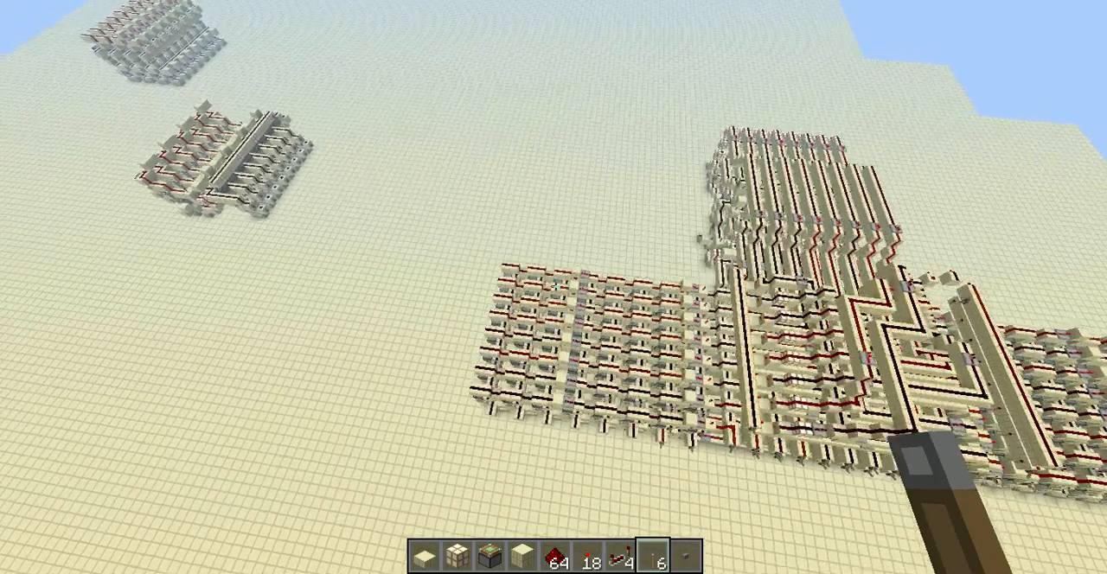
pyautogui.moveTo(555, 287)
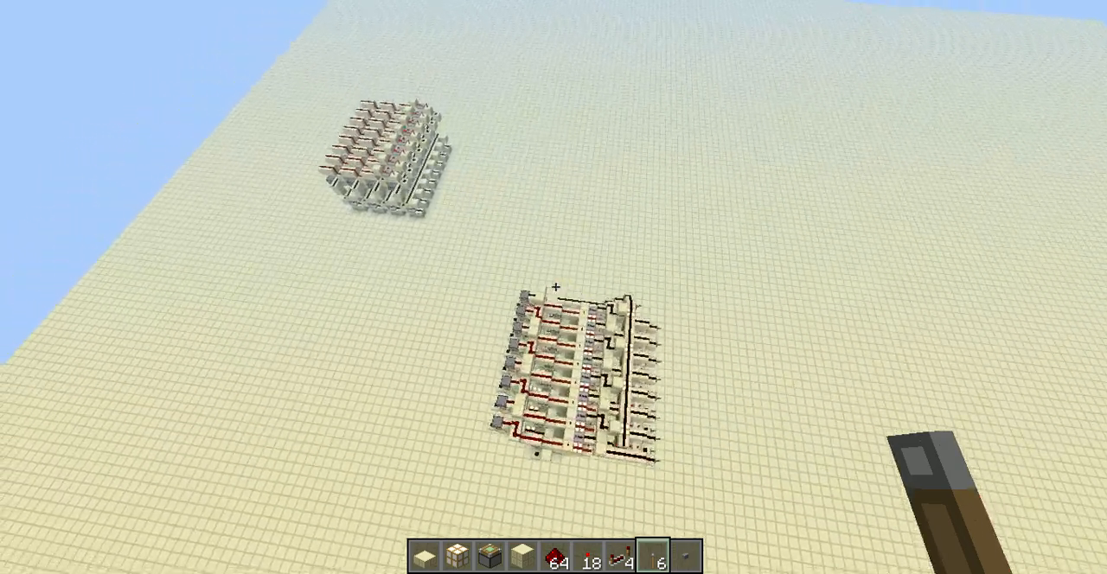
pyautogui.moveTo(557, 287)
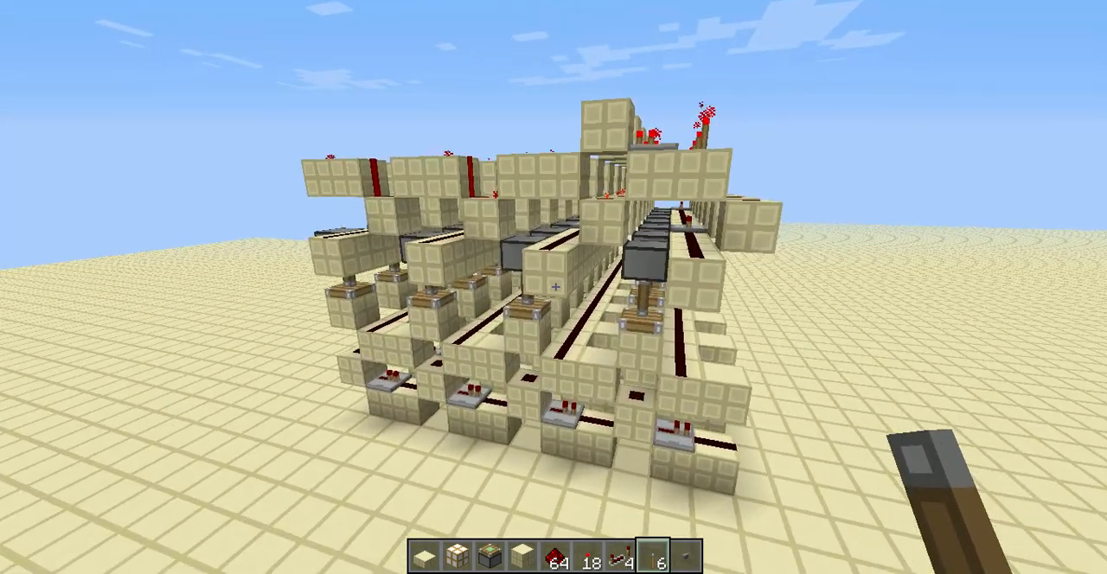
pyautogui.moveTo(553, 287)
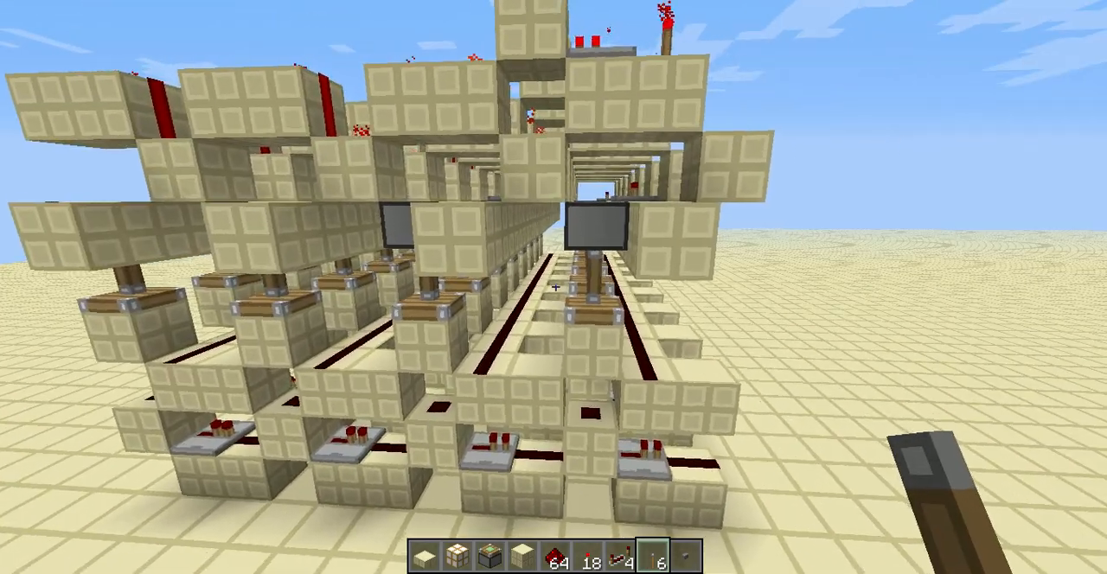
pyautogui.moveTo(553, 287)
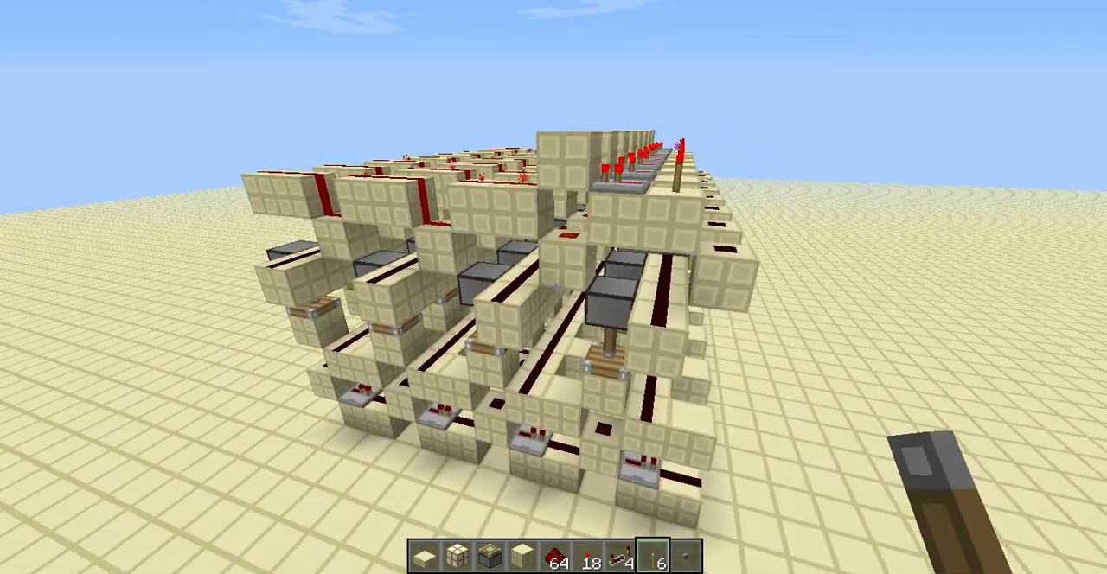
pyautogui.moveTo(554, 285)
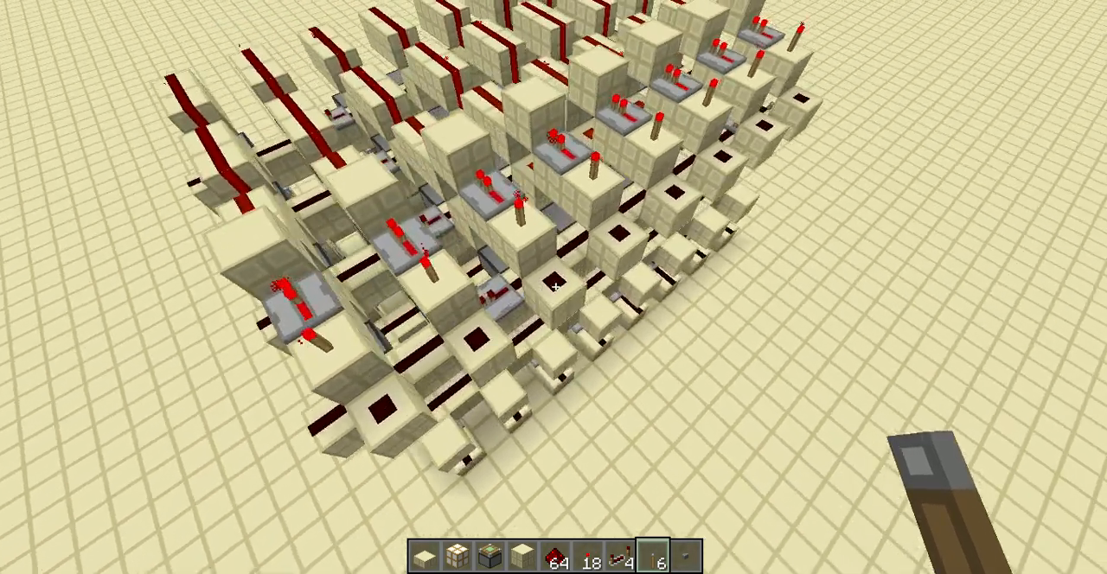
pyautogui.moveTo(554, 288)
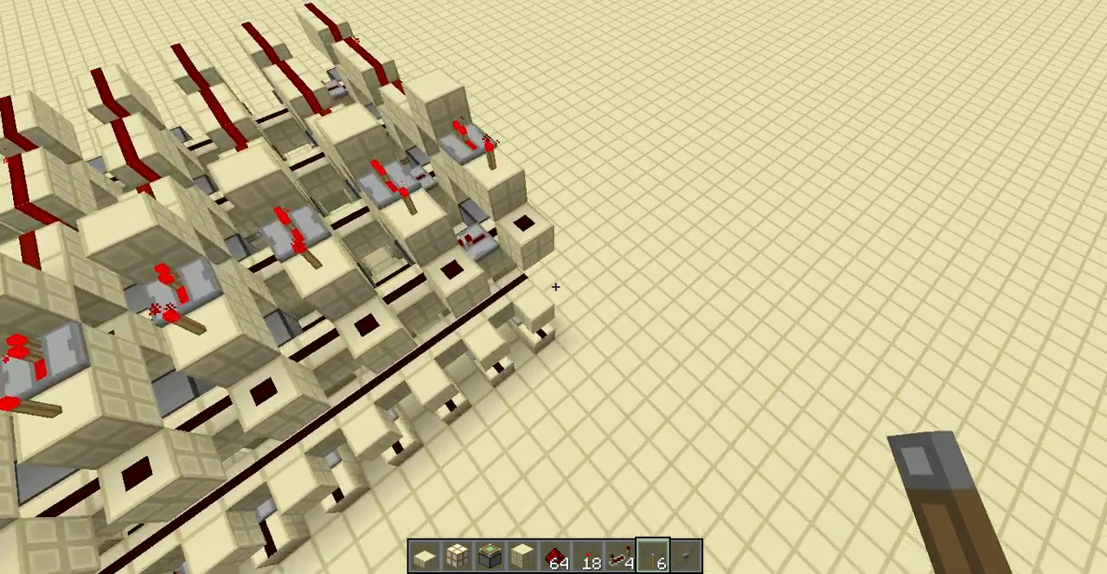
pyautogui.moveTo(554, 287)
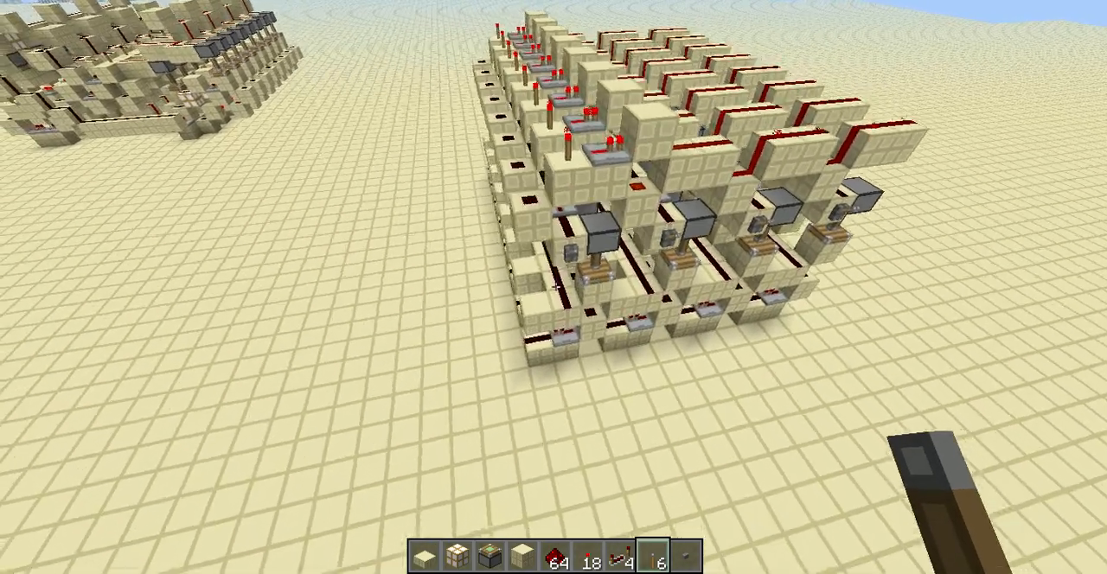
pyautogui.moveTo(554, 287)
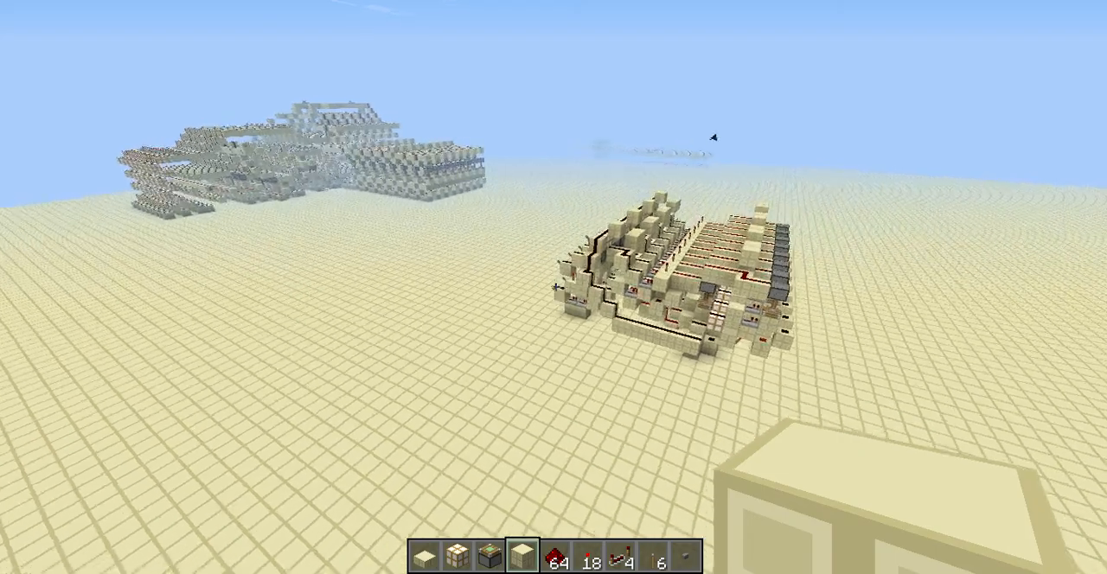
pyautogui.moveTo(554, 287)
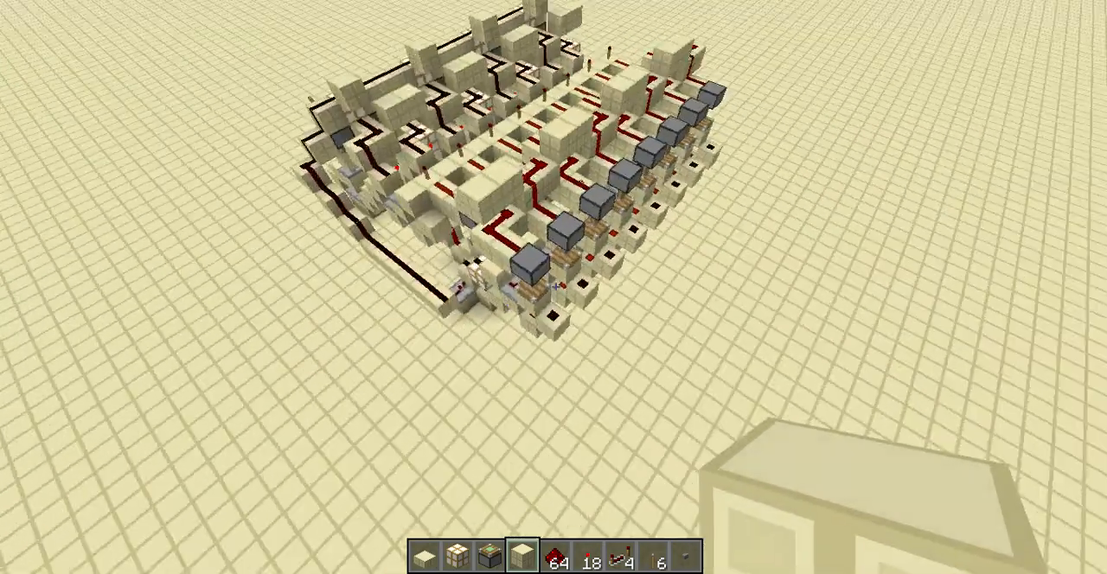
pyautogui.moveTo(555, 287)
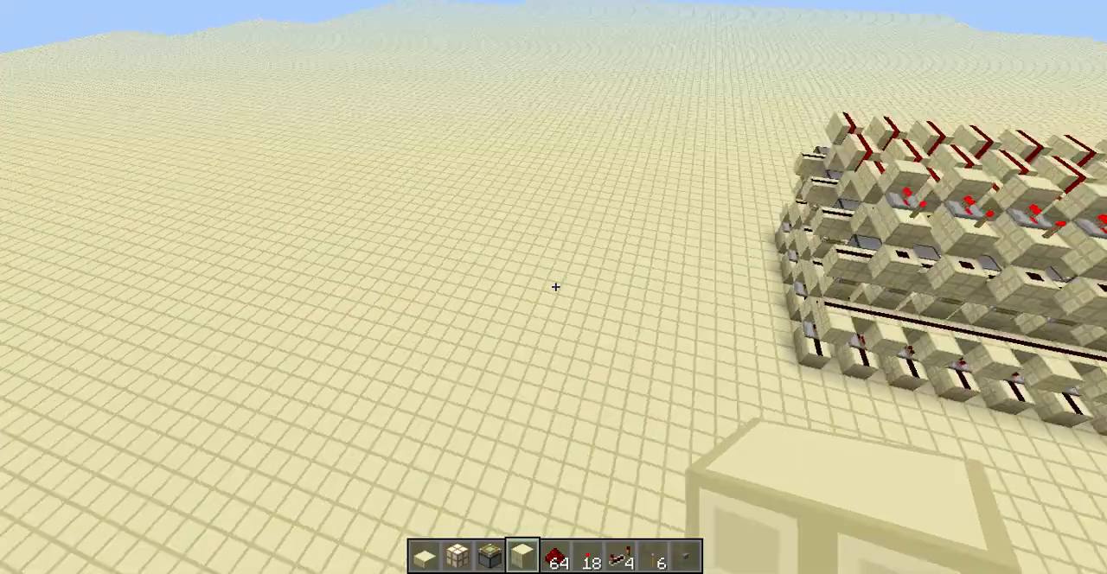
pyautogui.moveTo(555, 287)
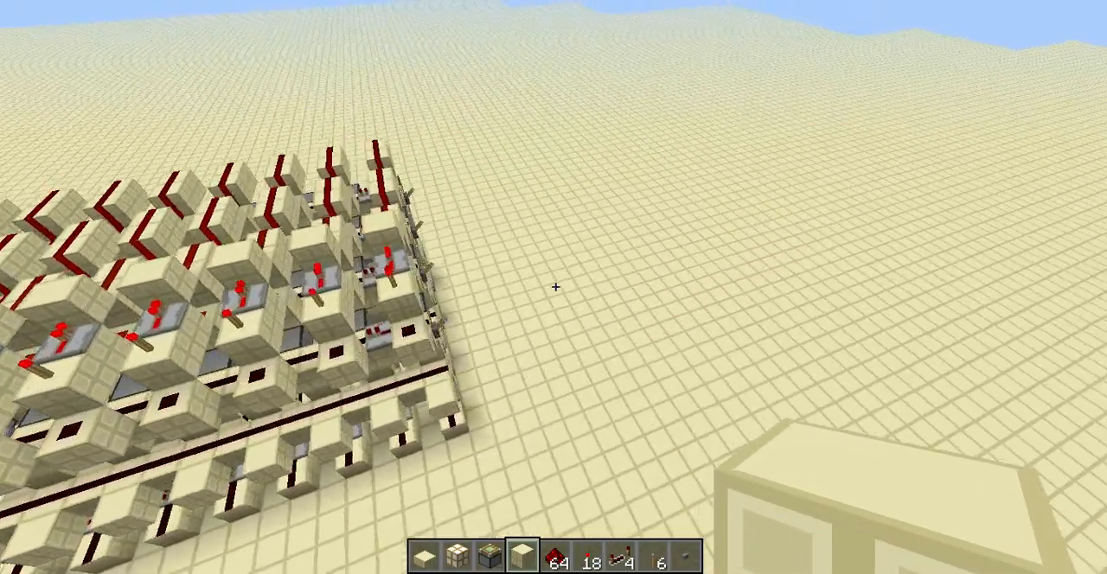
pyautogui.moveTo(555, 287)
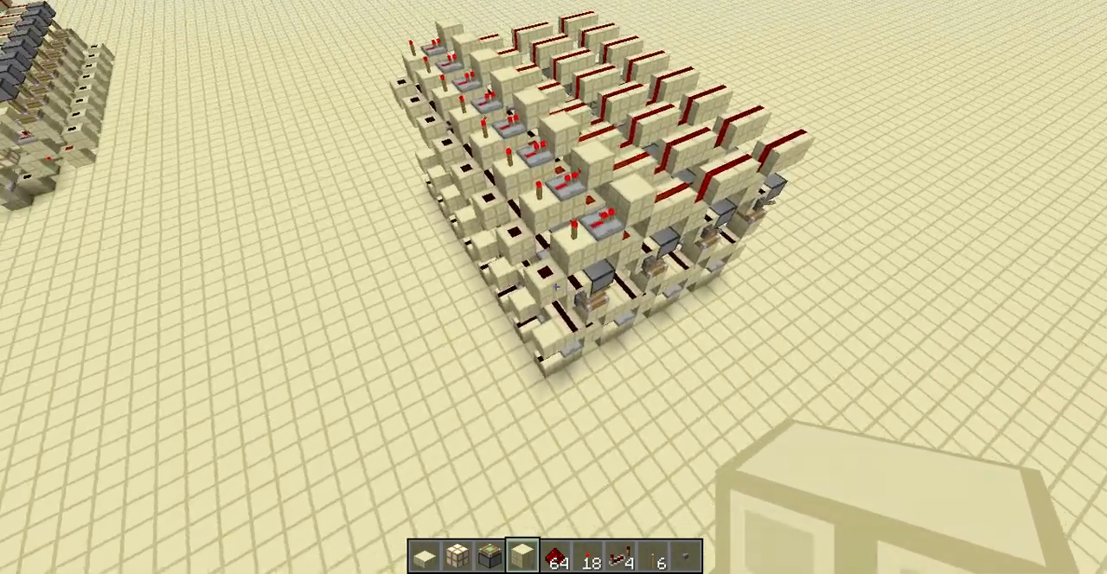
pyautogui.moveTo(555, 286)
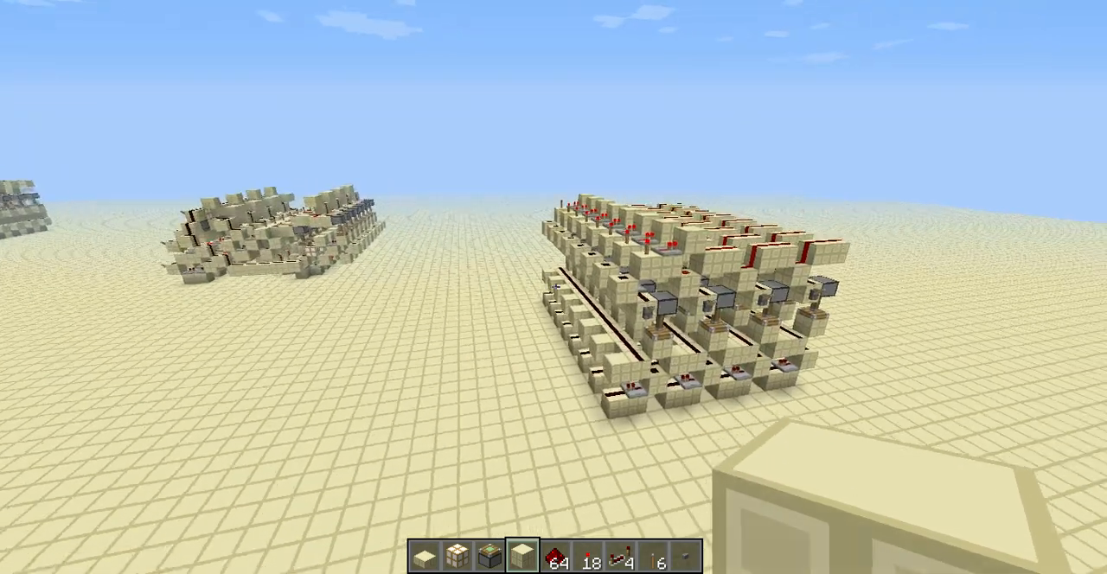
pyautogui.moveTo(554, 287)
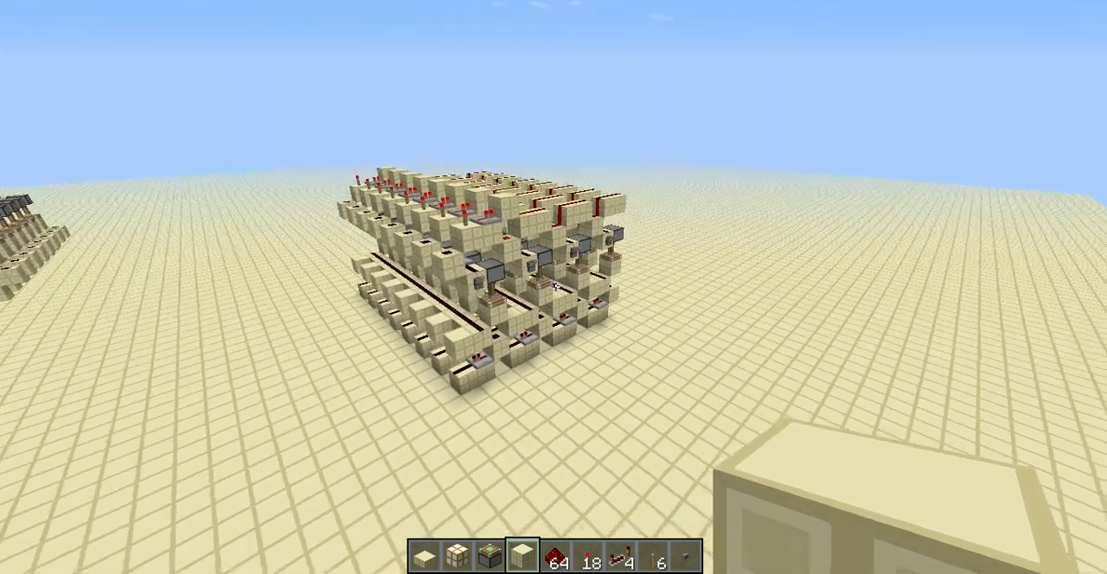